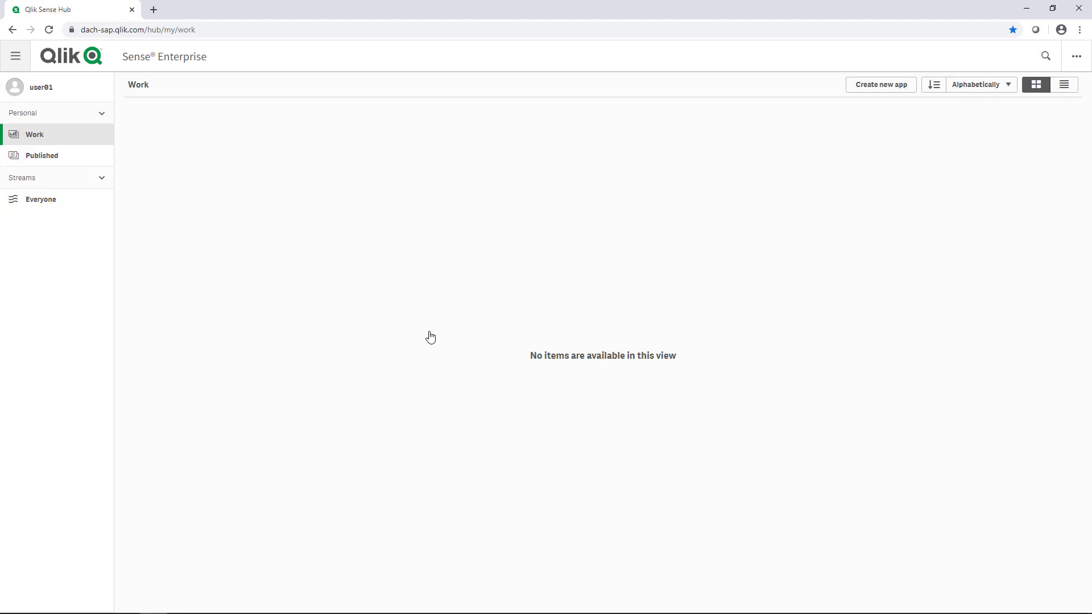
mouse_move(879, 85)
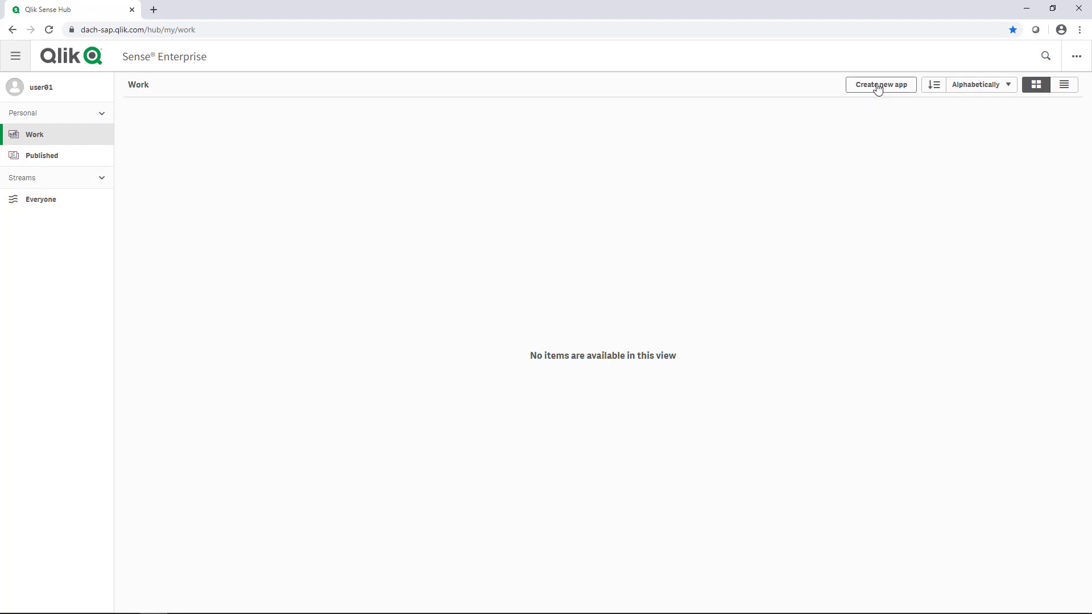
Create a new app named 'SAP Sales Analysis'.
left_click(881, 84)
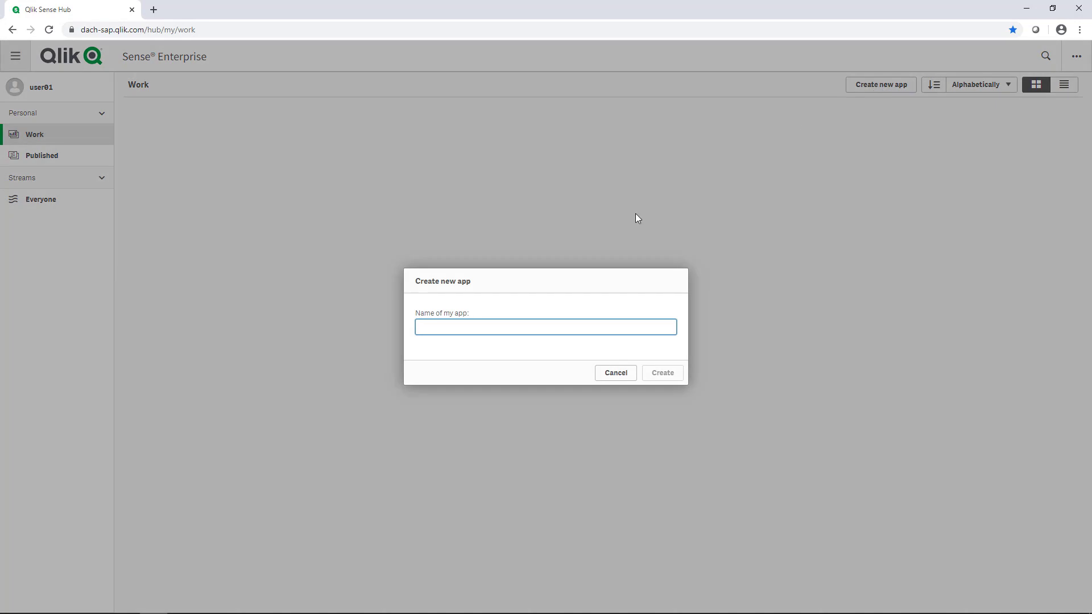
type("SAP Sales")
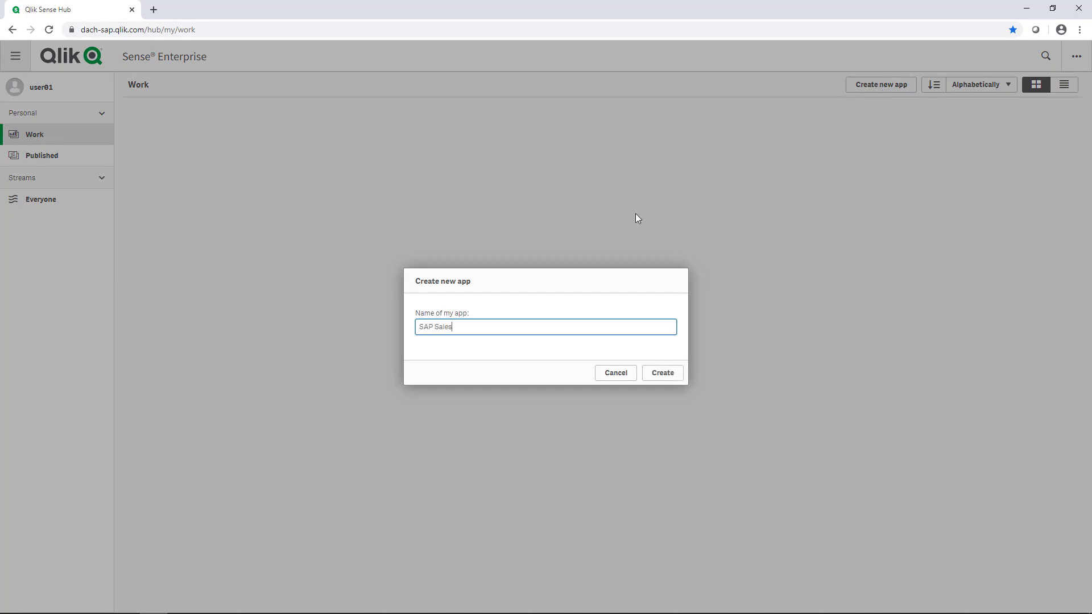
type("Analysis")
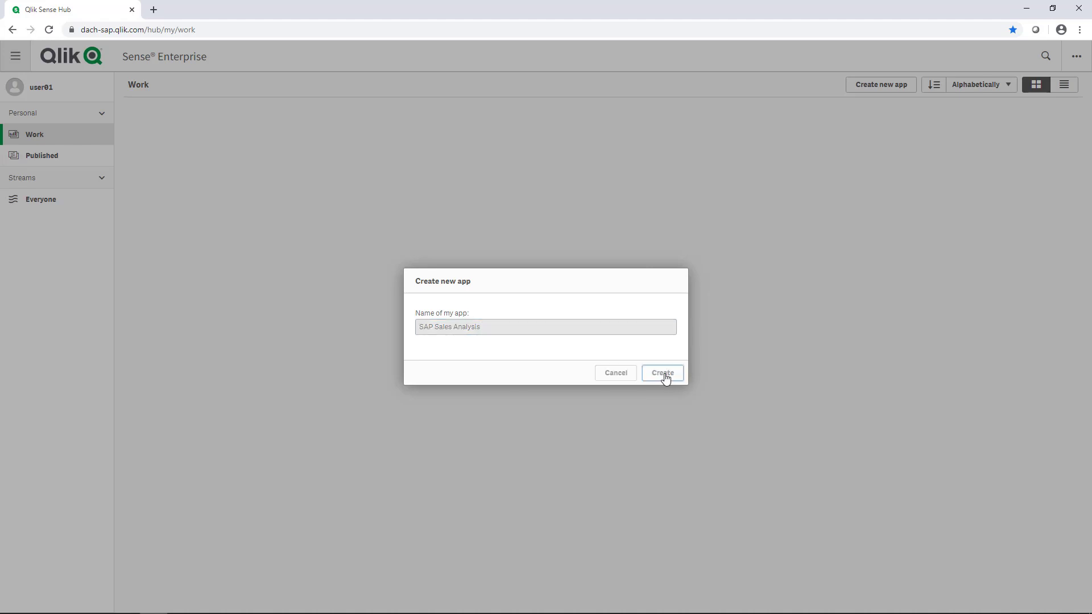
left_click(661, 373)
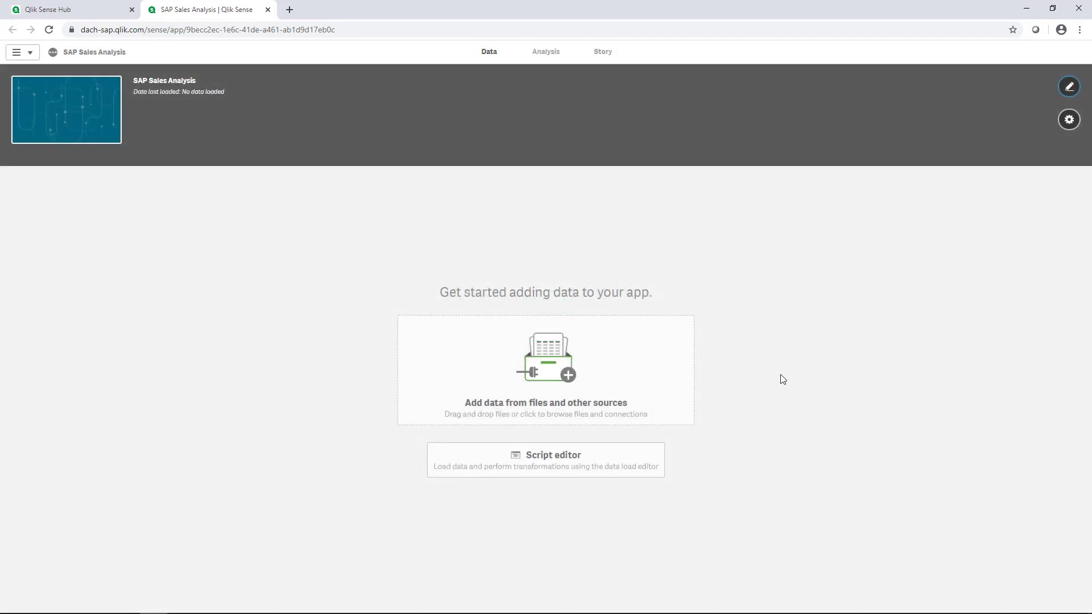
mouse_move(598, 368)
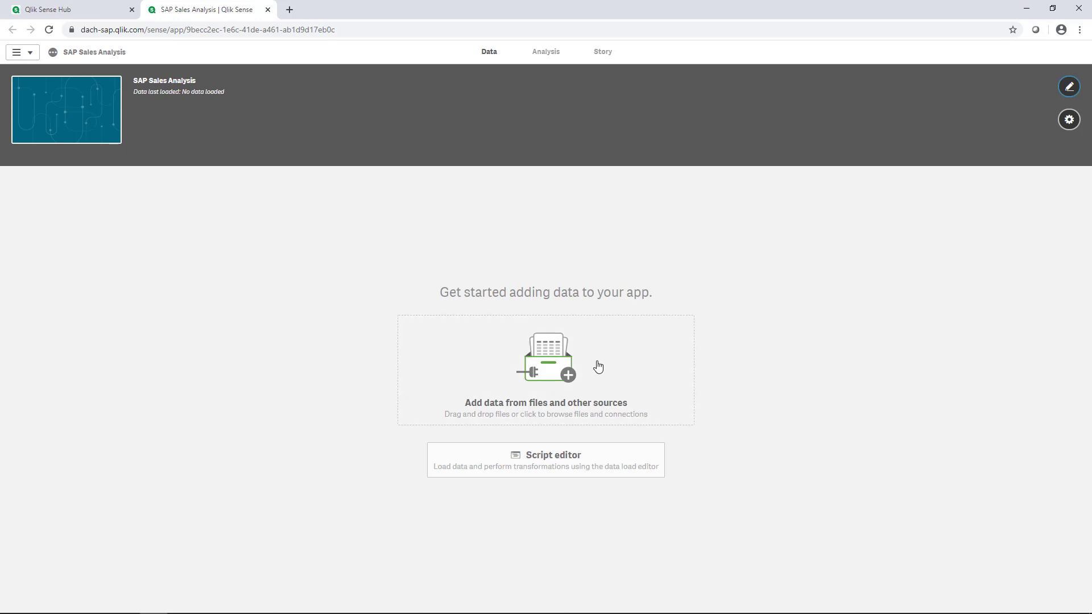
Start adding data from files and other sources in the new app.
left_click(546, 359)
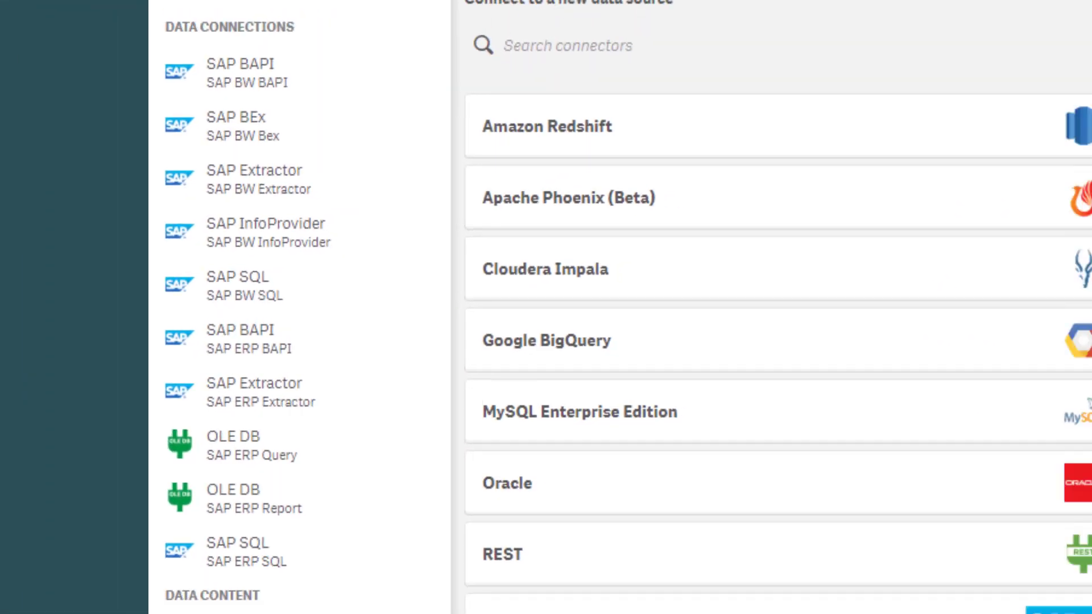
Select the SAP ERP SQL data connection so its table list loads.
left_click(1043, 217)
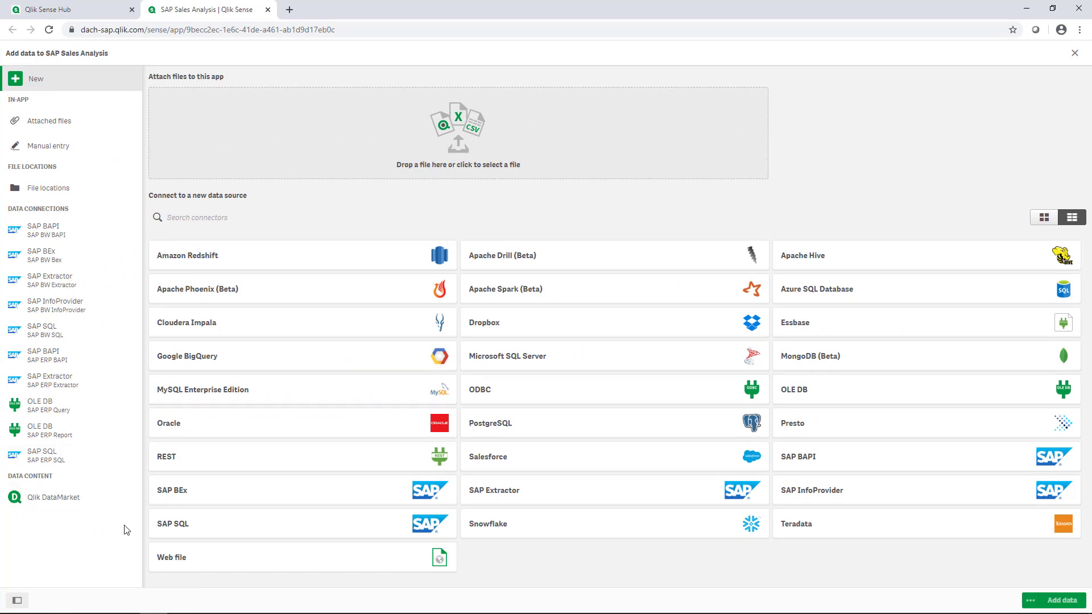
mouse_move(59, 459)
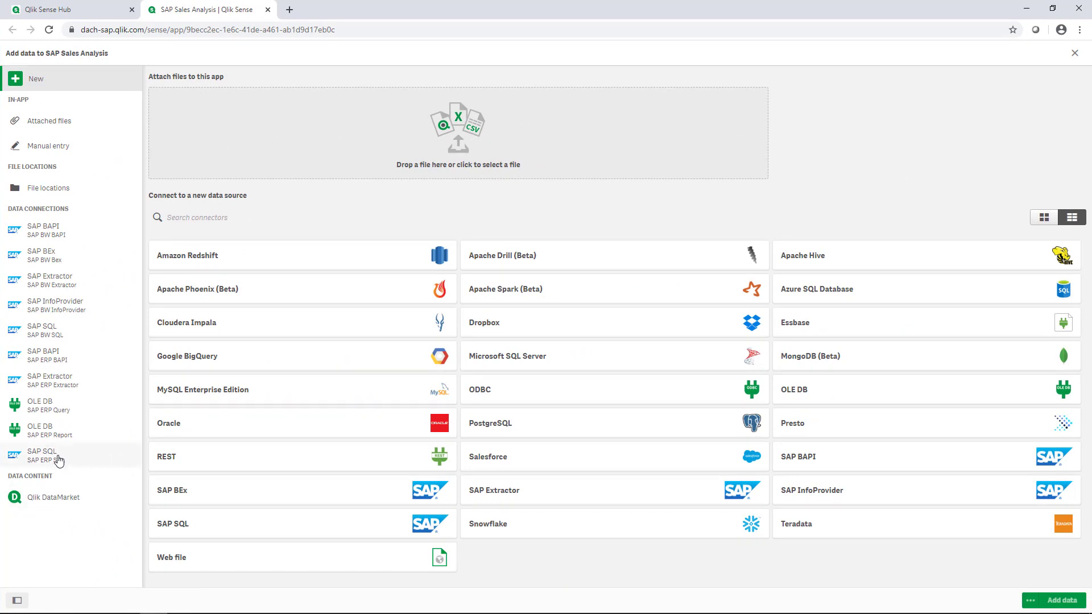
mouse_move(66, 460)
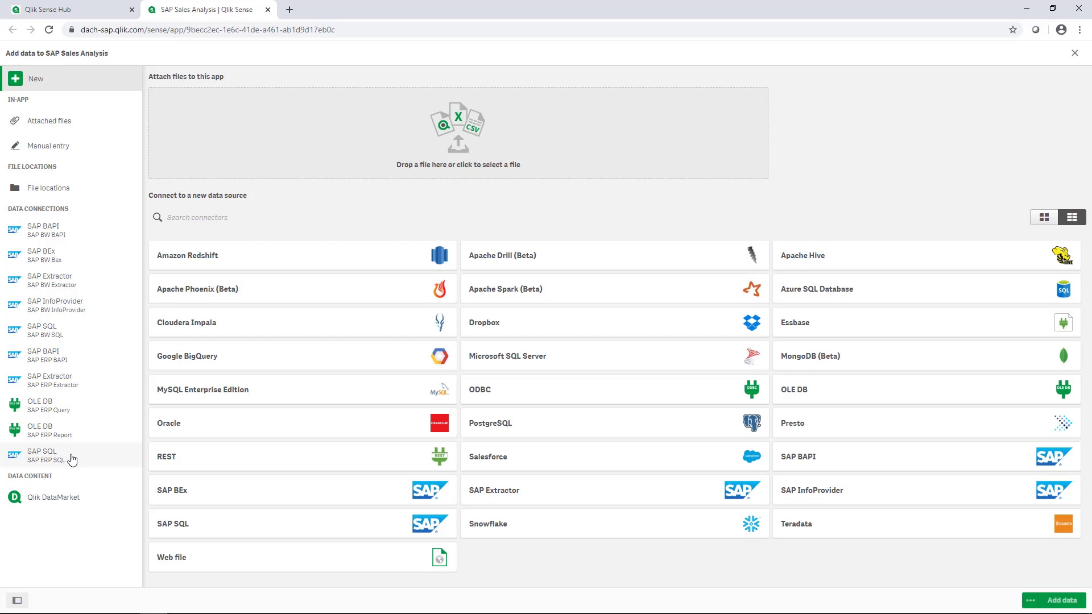
left_click(49, 455)
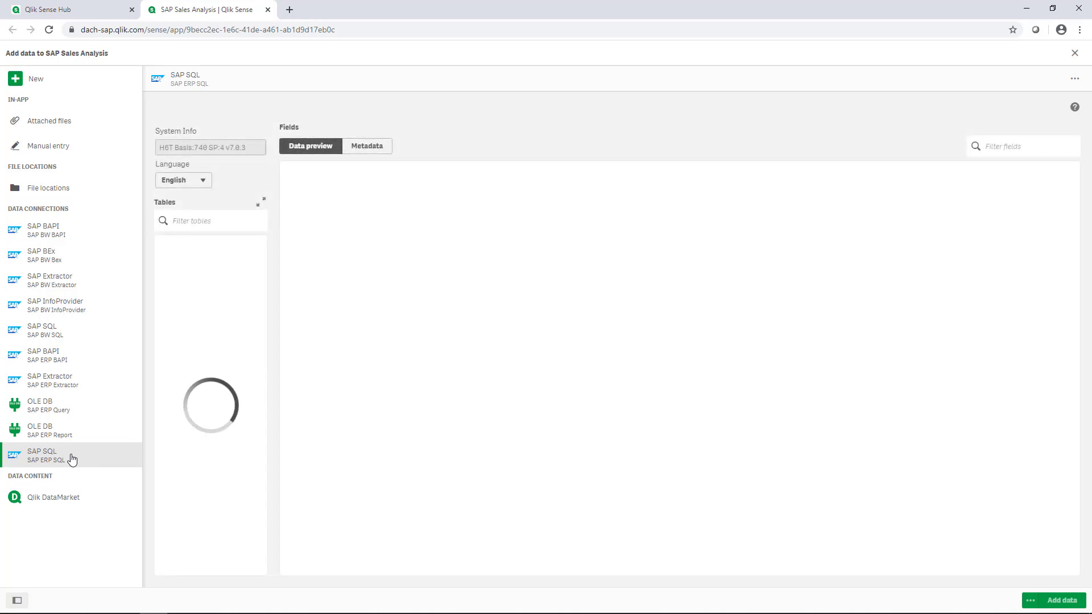
mouse_move(46, 532)
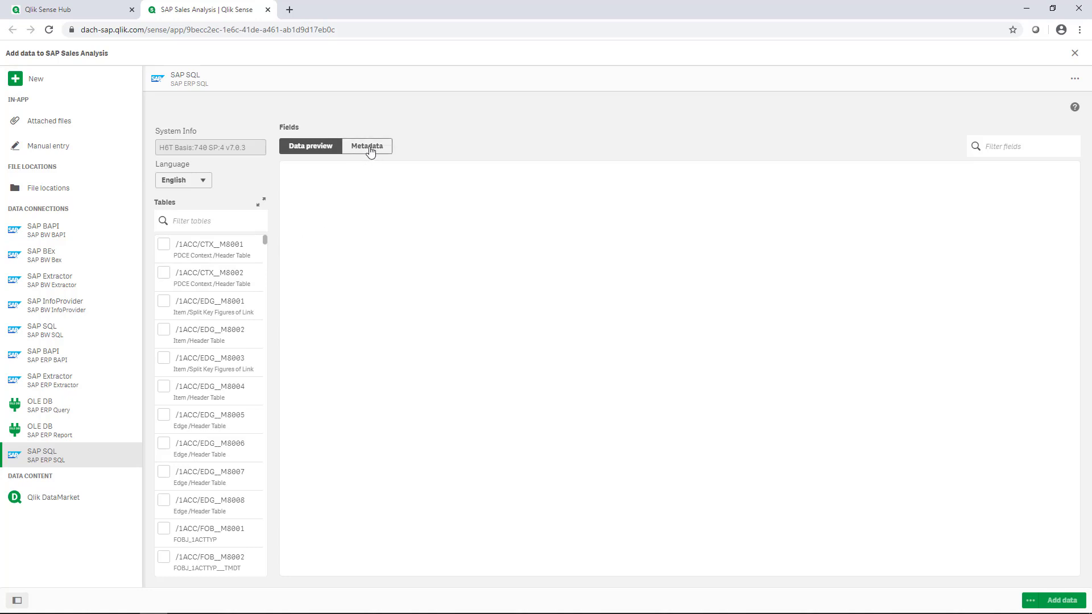
Switch the fields area from data preview to metadata.
left_click(367, 146)
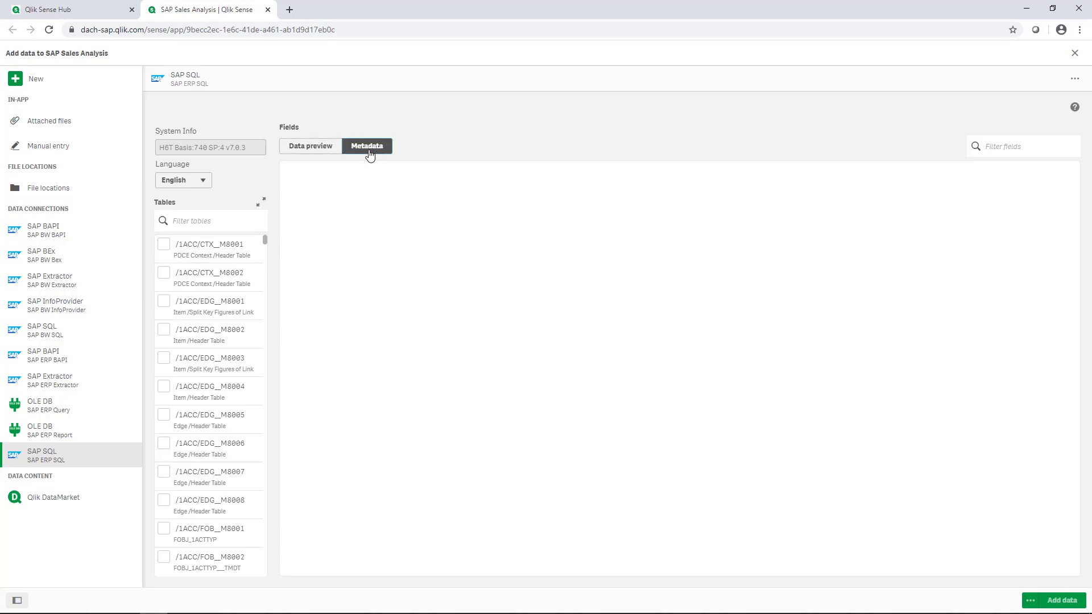
mouse_move(369, 164)
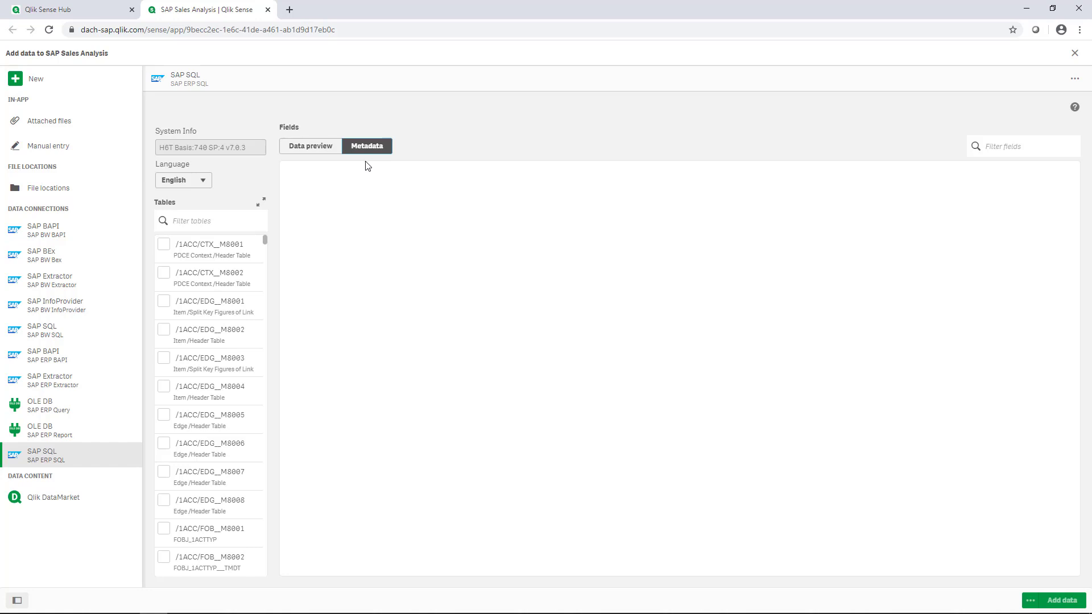
mouse_move(365, 182)
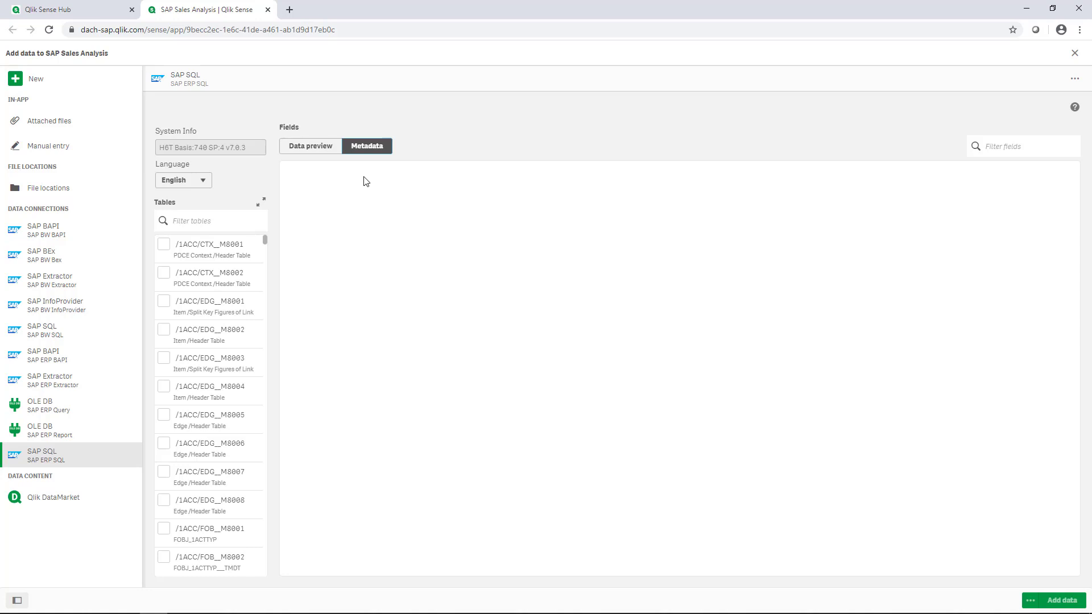
mouse_move(341, 209)
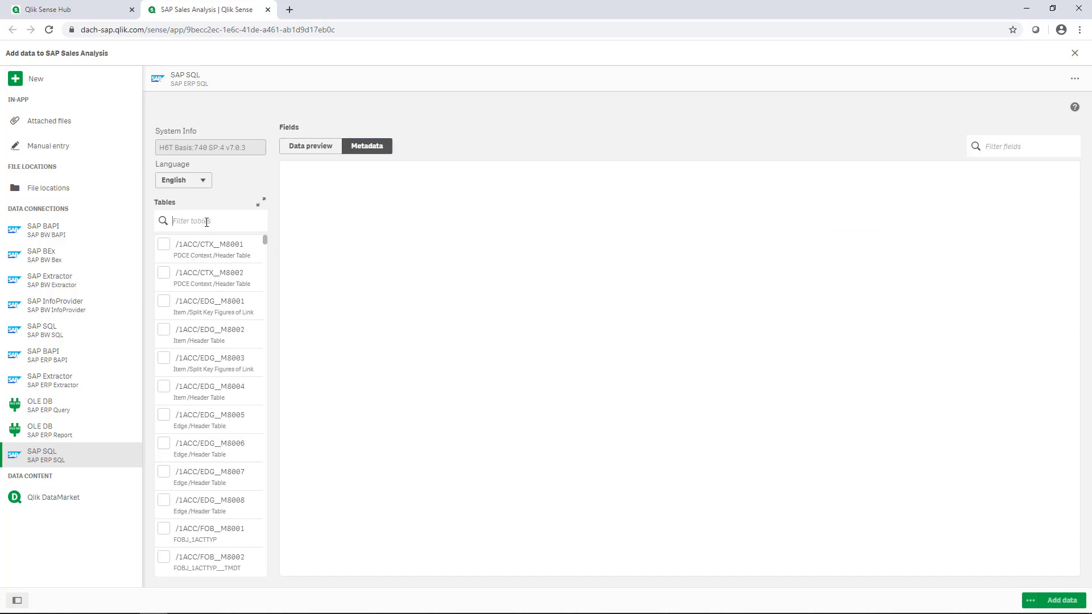
Filter the table list to VBAP and show the VBAP table's fields with descriptions.
type("VBAP")
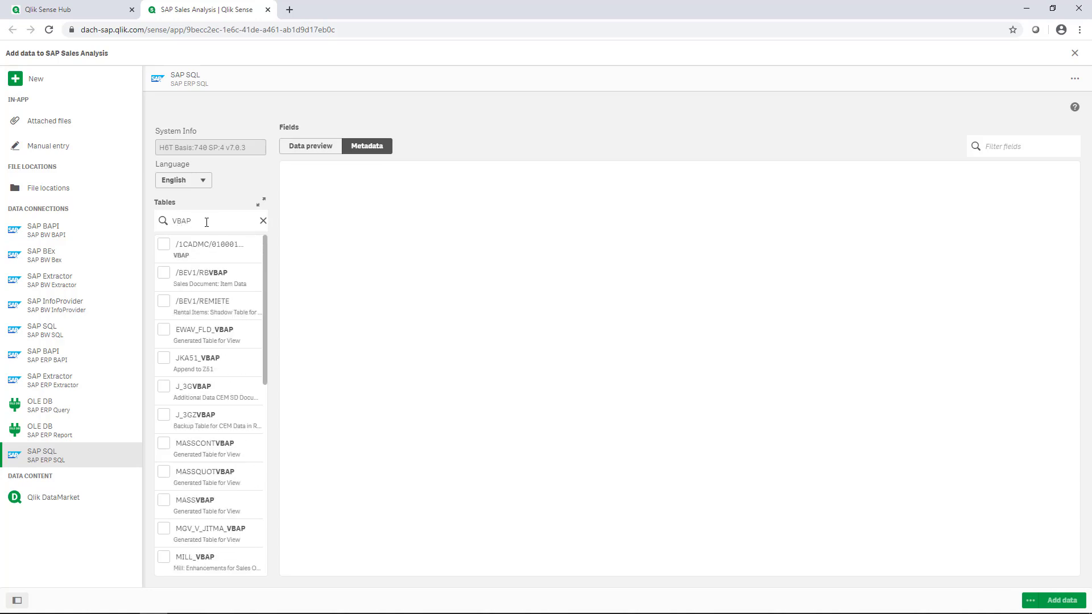
mouse_move(222, 249)
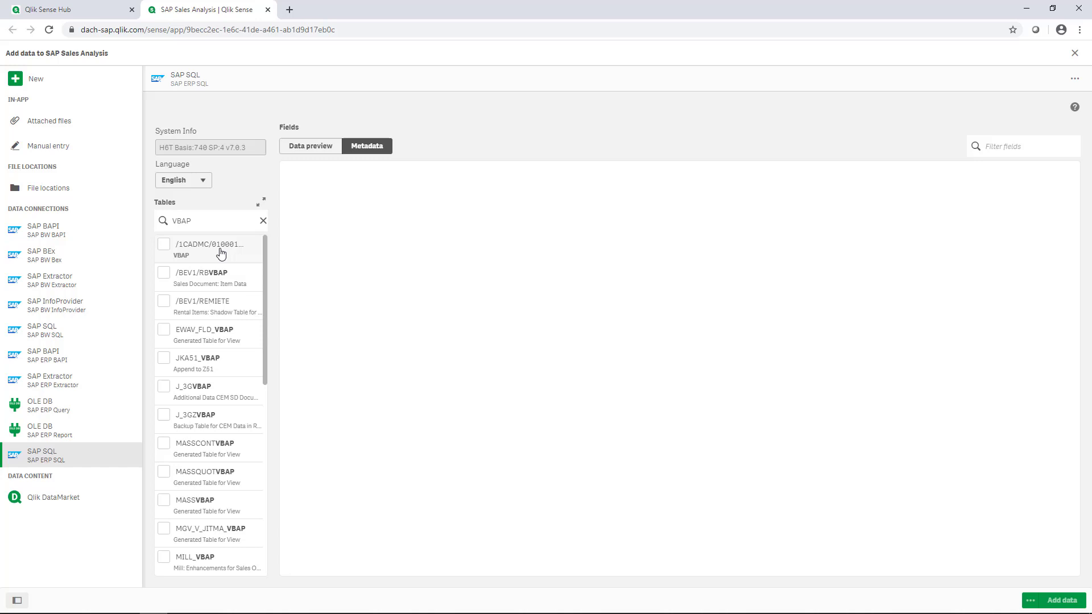
scroll("down", 3)
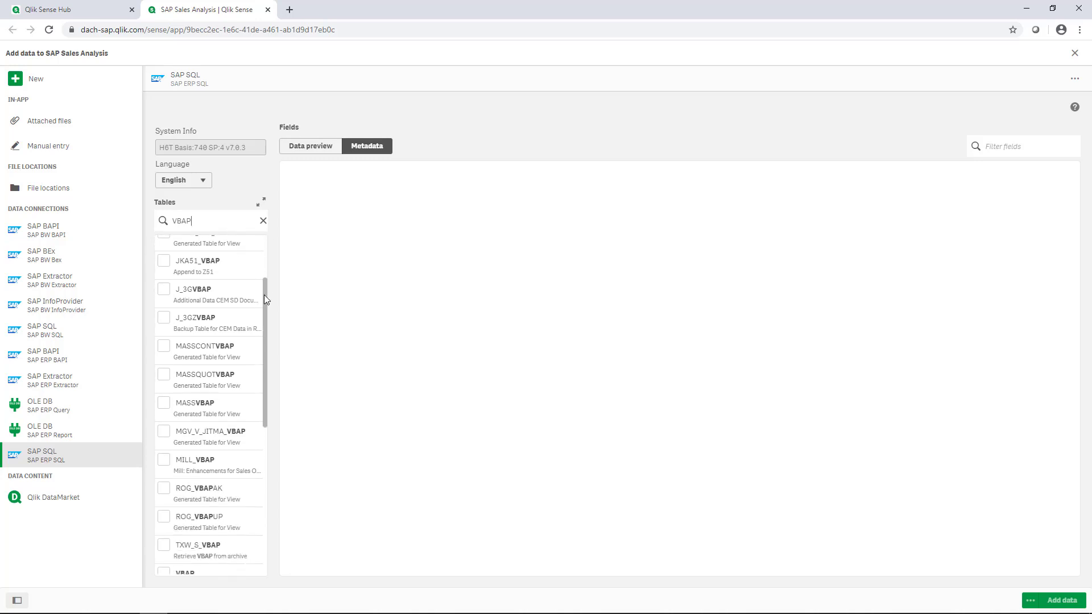
scroll("down", 3)
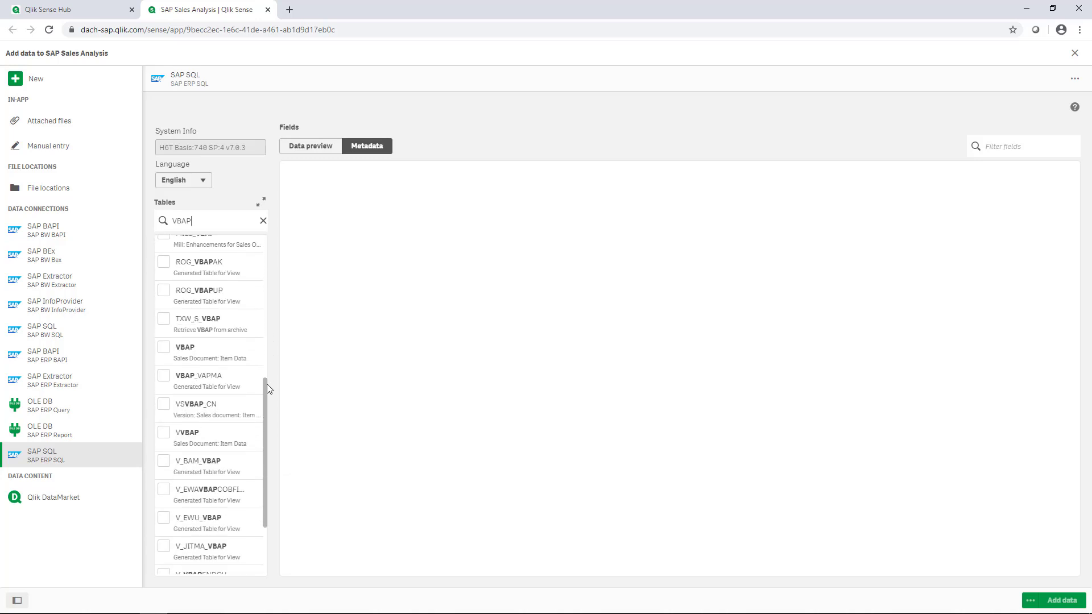
left_click(185, 346)
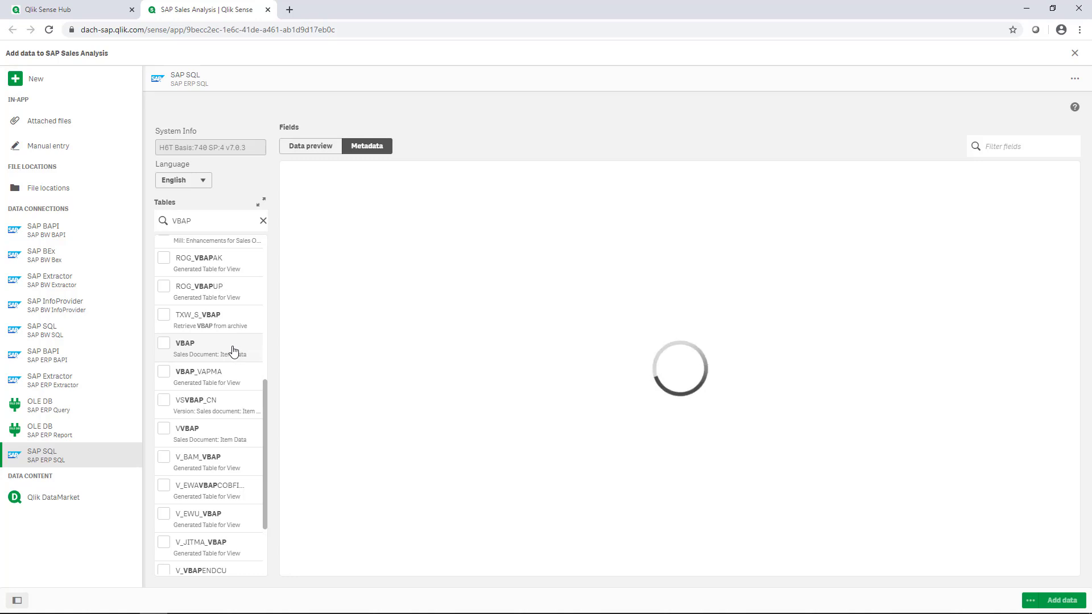
left_click(184, 342)
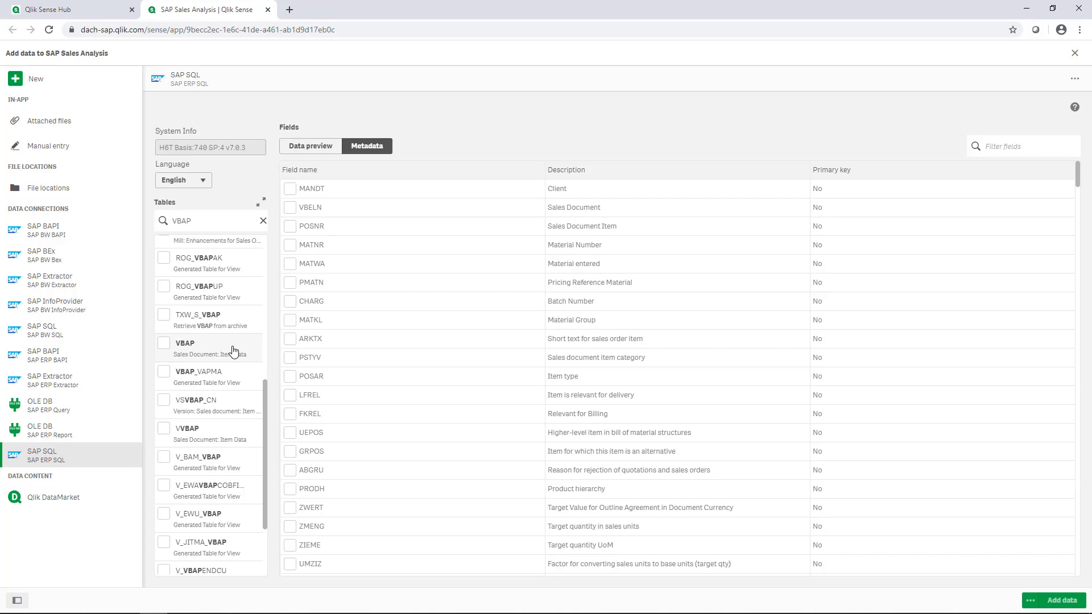
mouse_move(237, 346)
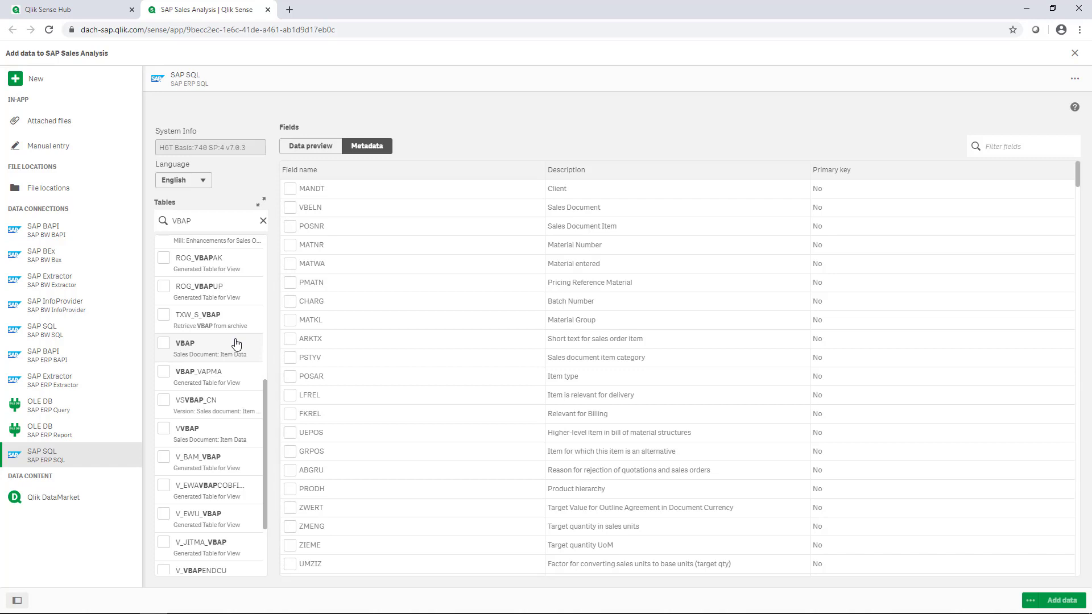
mouse_move(295, 212)
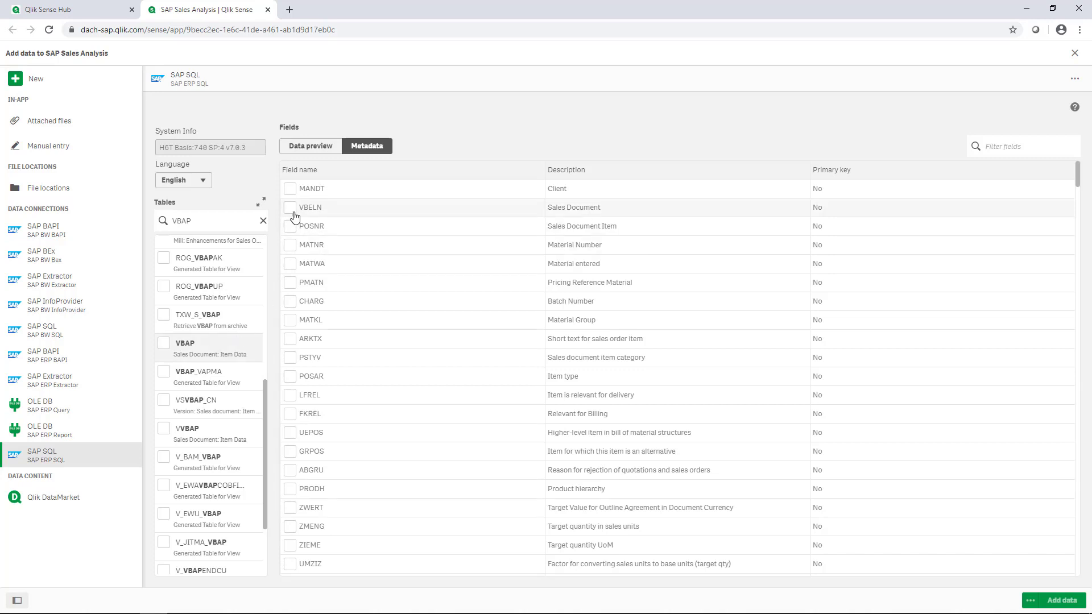
Select the VBAP fields VBELN, POSNR, MATNR, MATKL, ARKTX, KDMAT and WAERK for import.
left_click(290, 207)
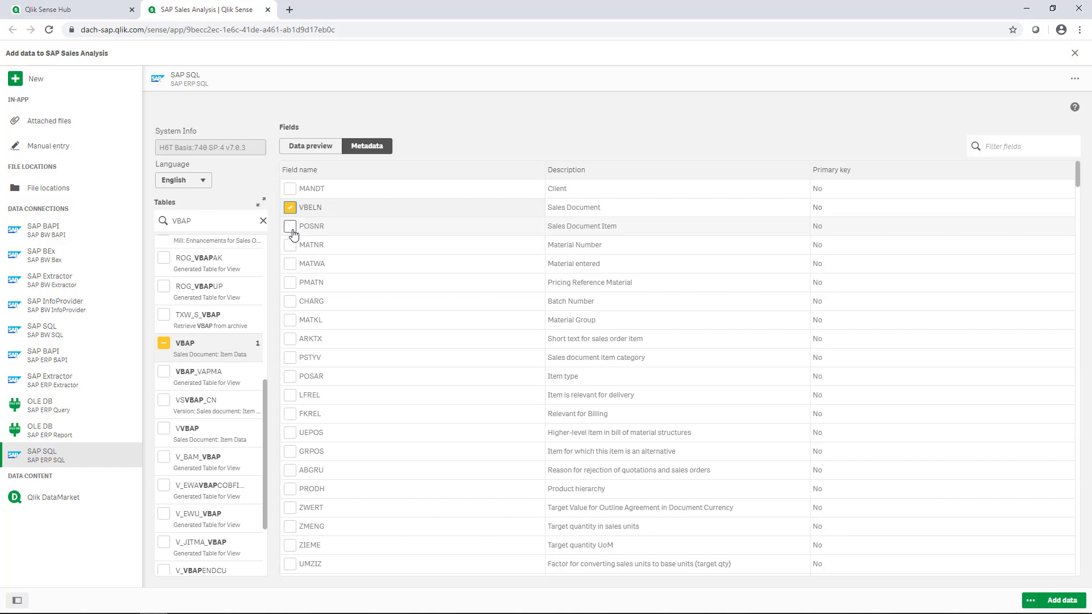
left_click(290, 226)
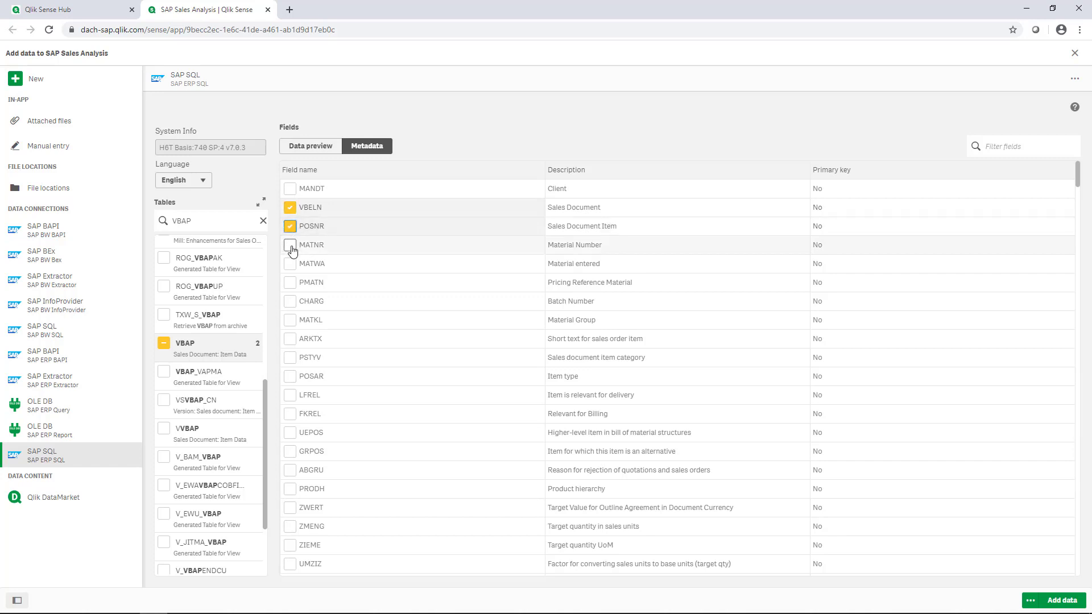
left_click(291, 244)
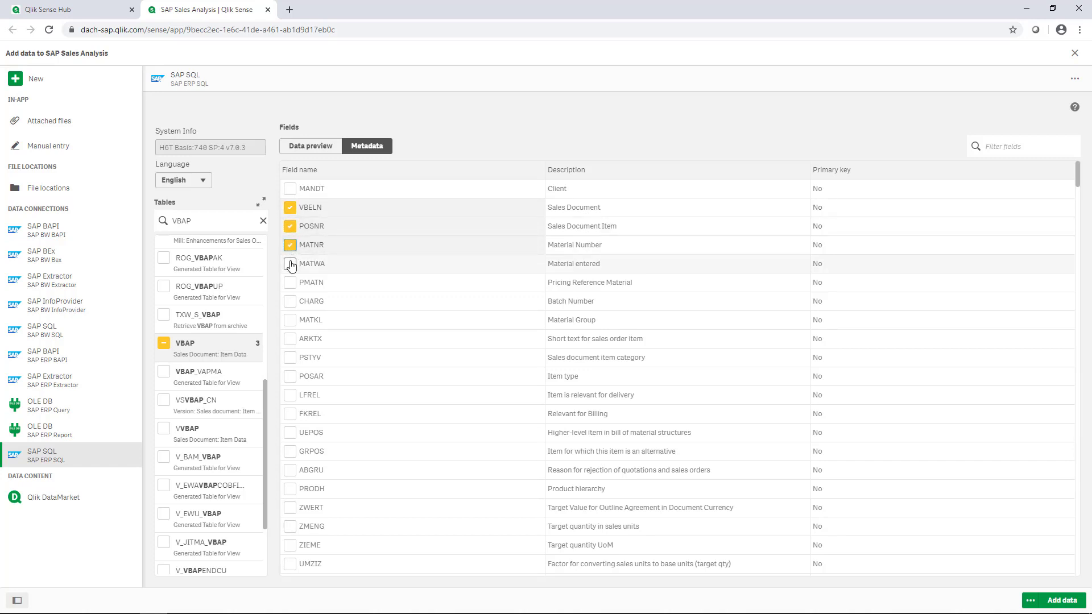
left_click(290, 320)
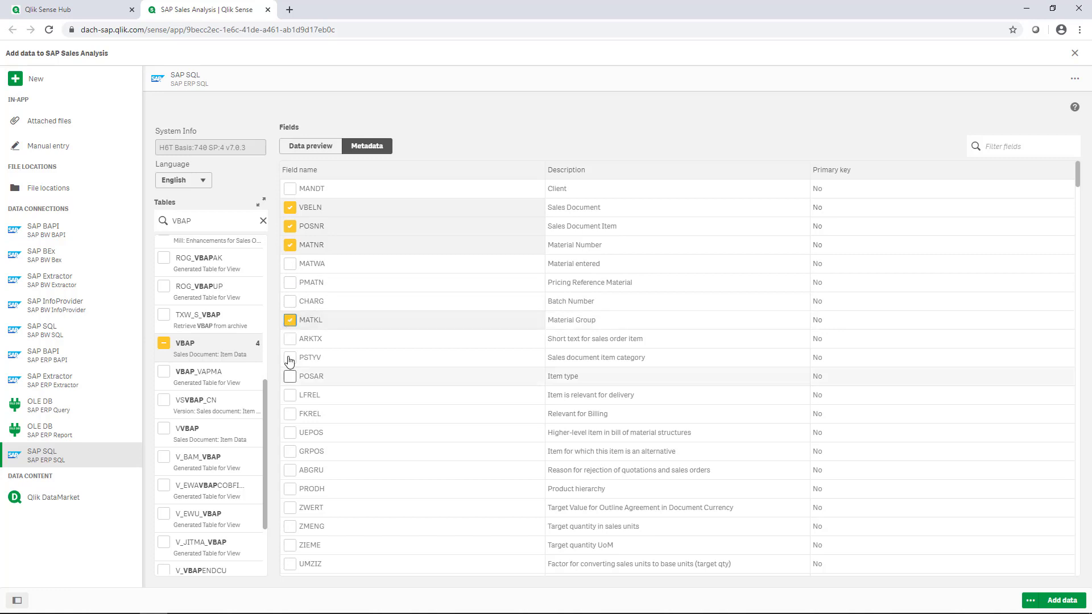
left_click(290, 339)
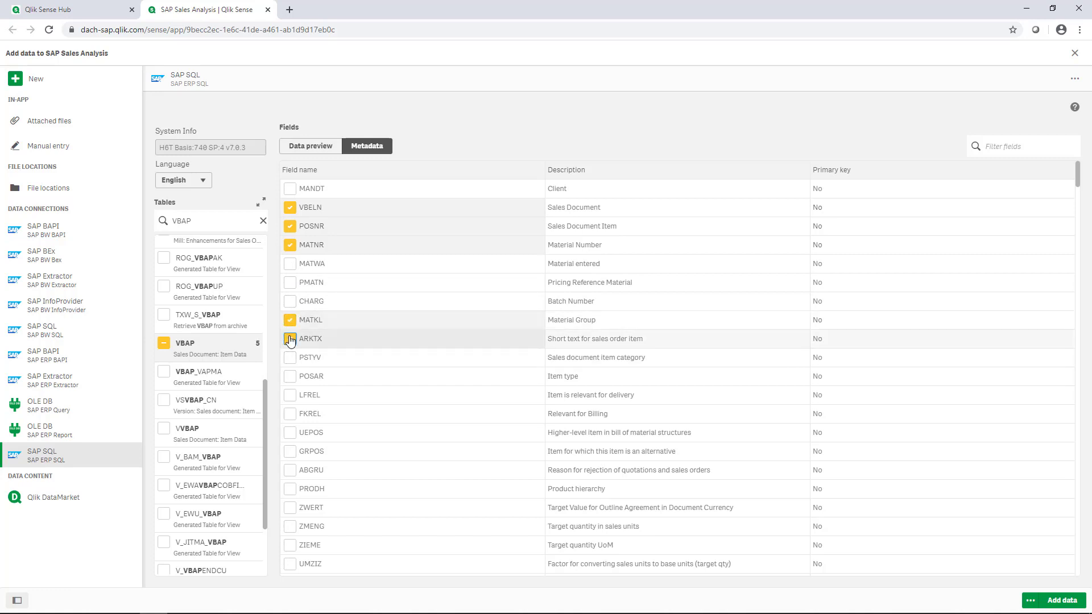
scroll("down", 3)
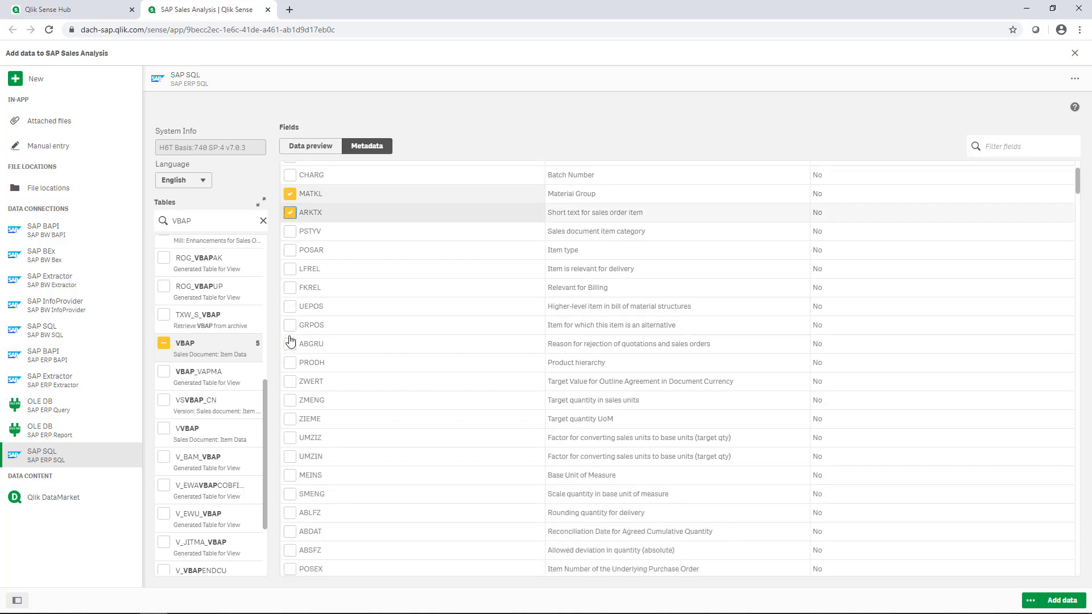
scroll("down", 3)
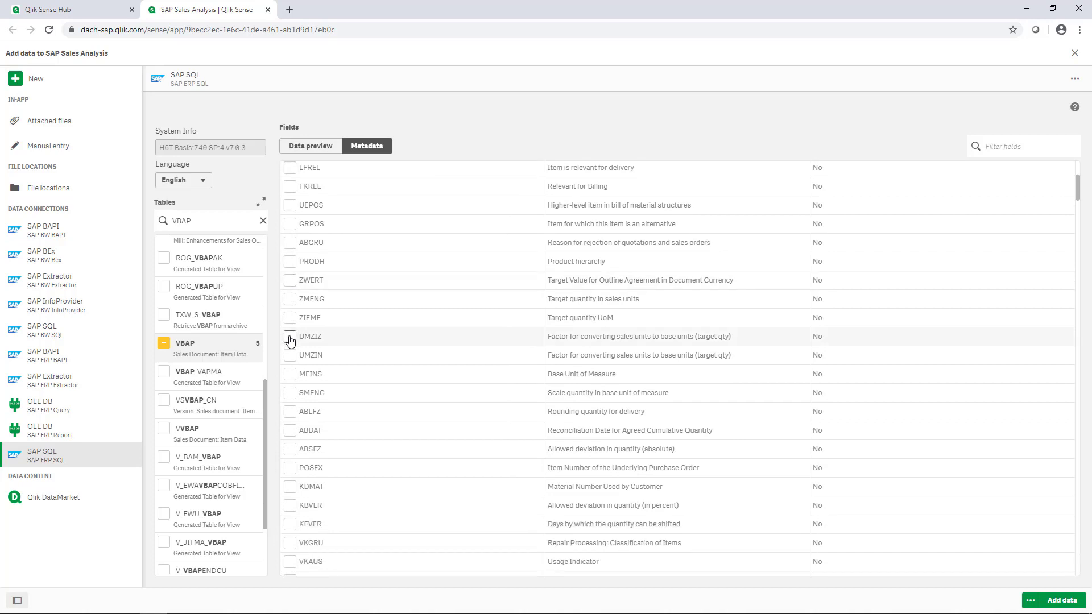
scroll("down", 3)
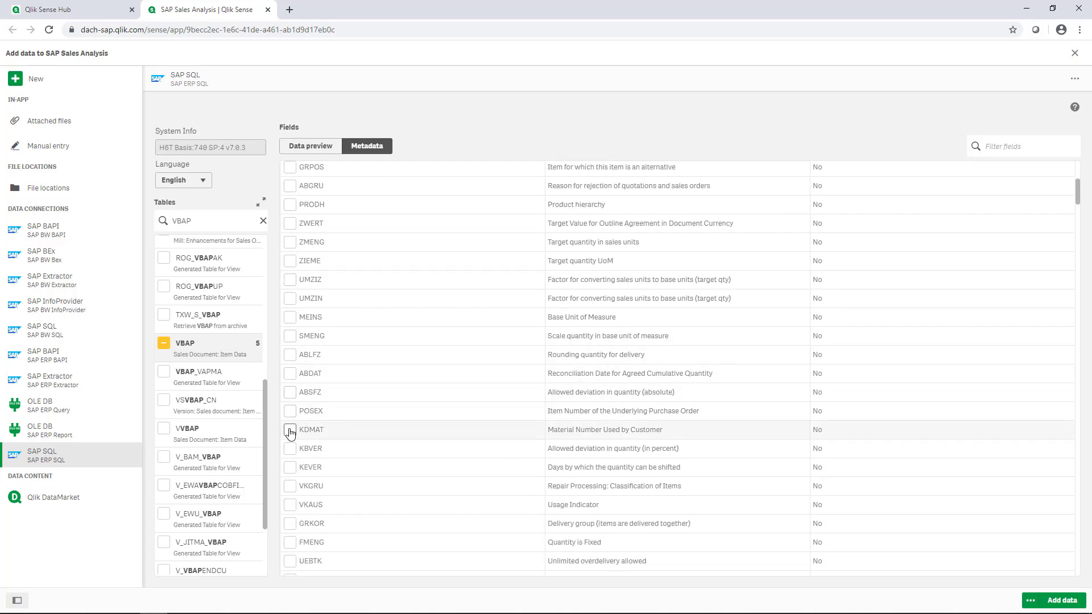
left_click(290, 430)
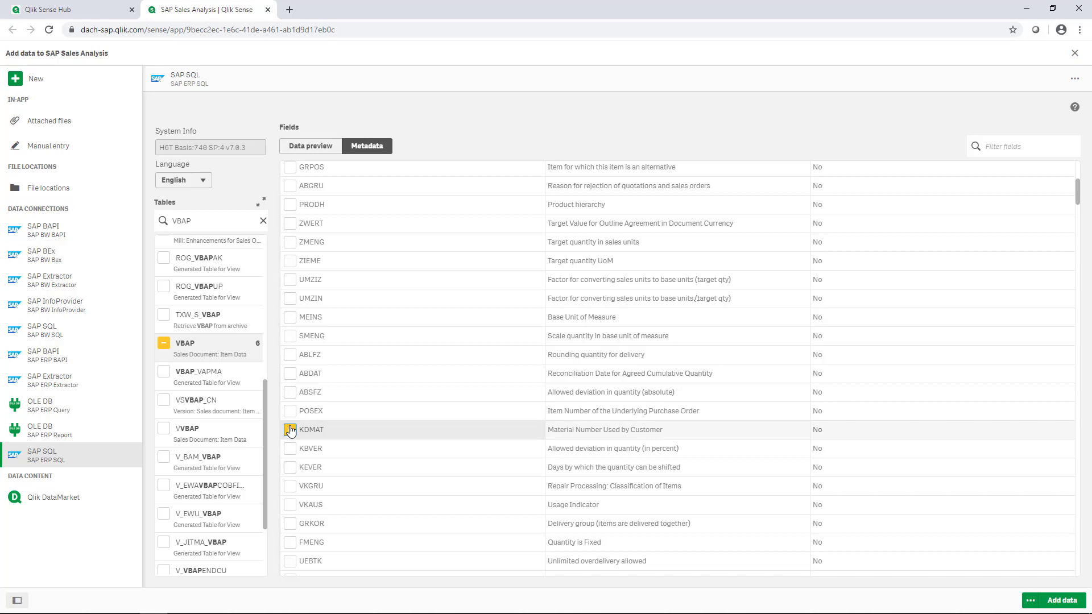
scroll("down", 3)
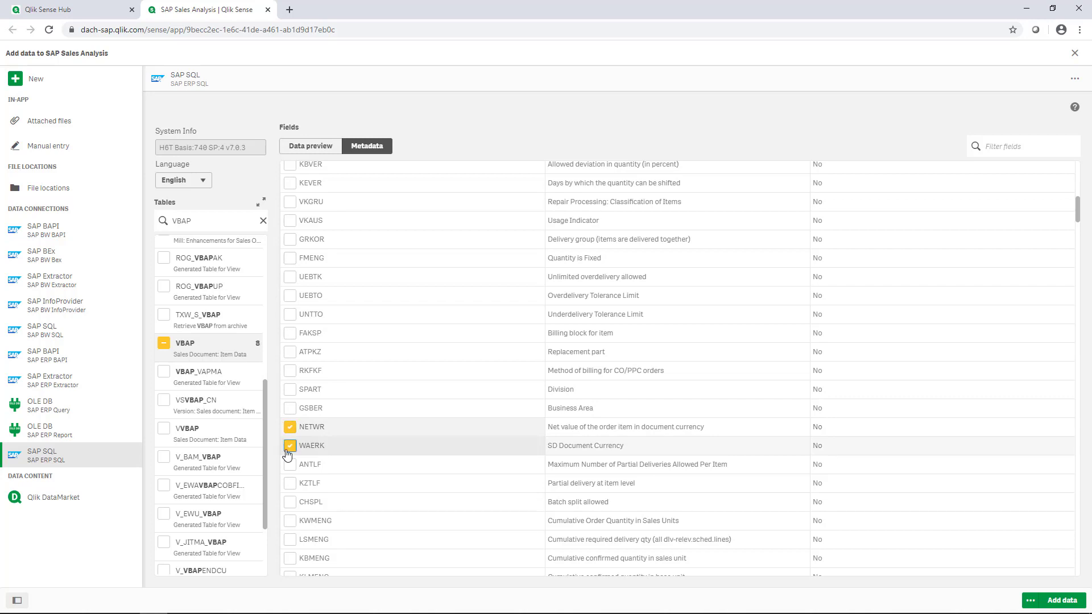
left_click(185, 429)
type("MAKT")
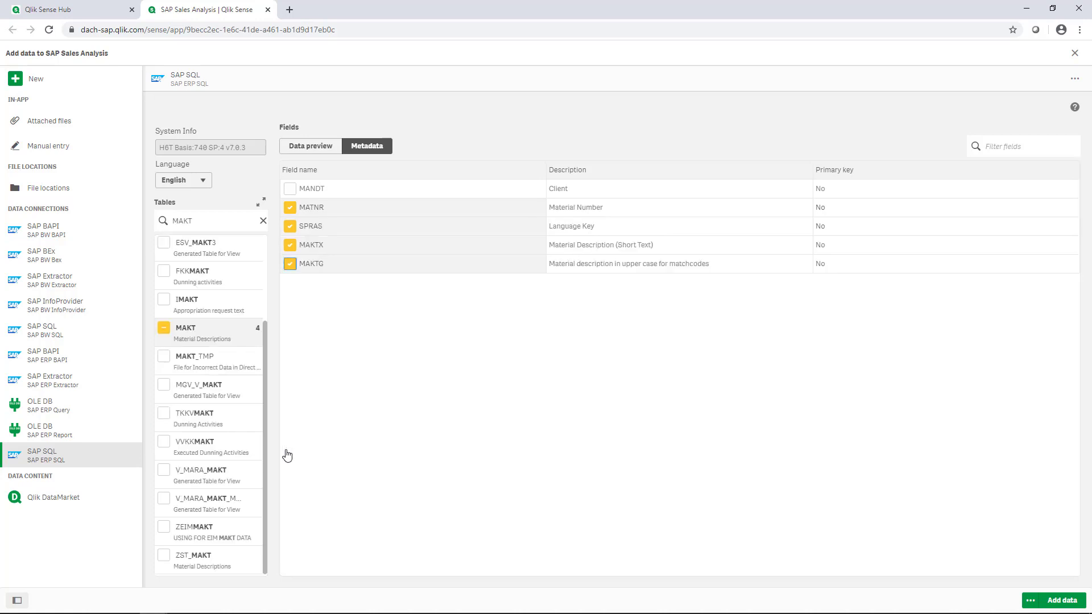
mouse_move(1057, 585)
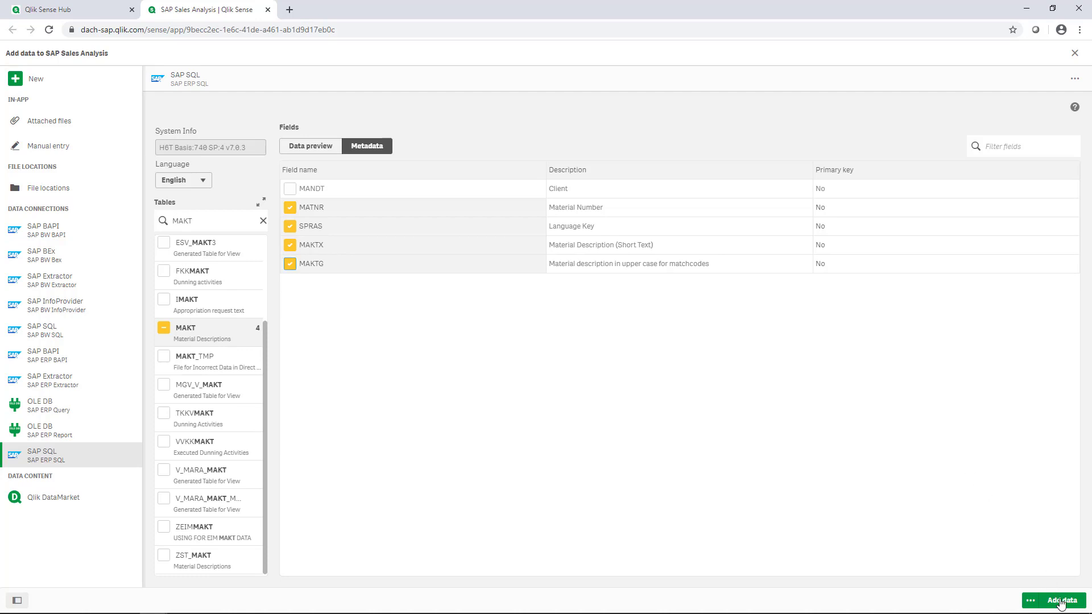
Add the chosen tables to the app and apply all recommended associations.
left_click(1059, 601)
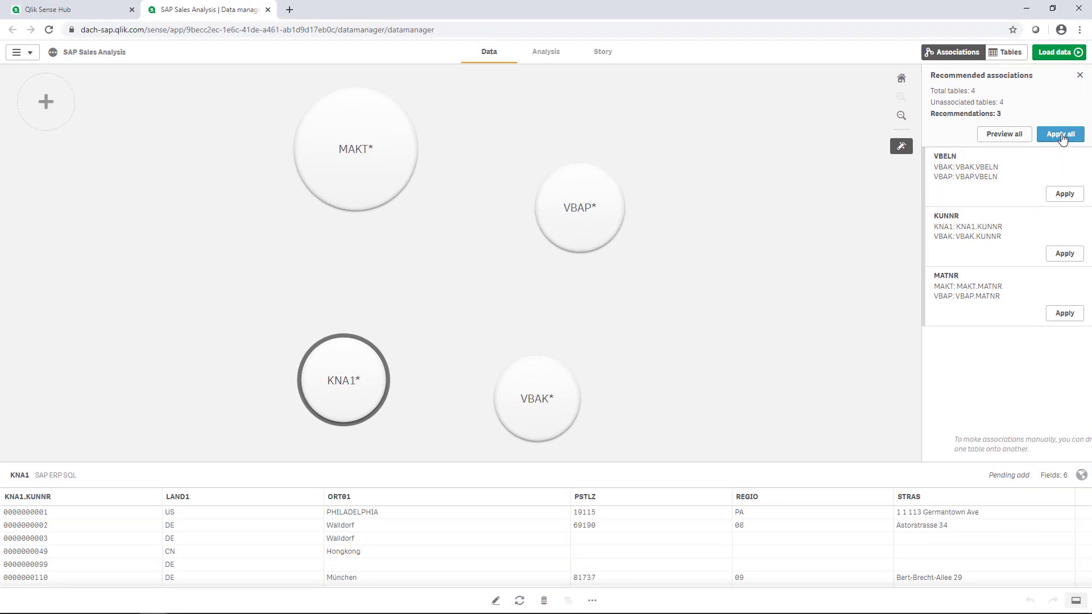
left_click(1059, 135)
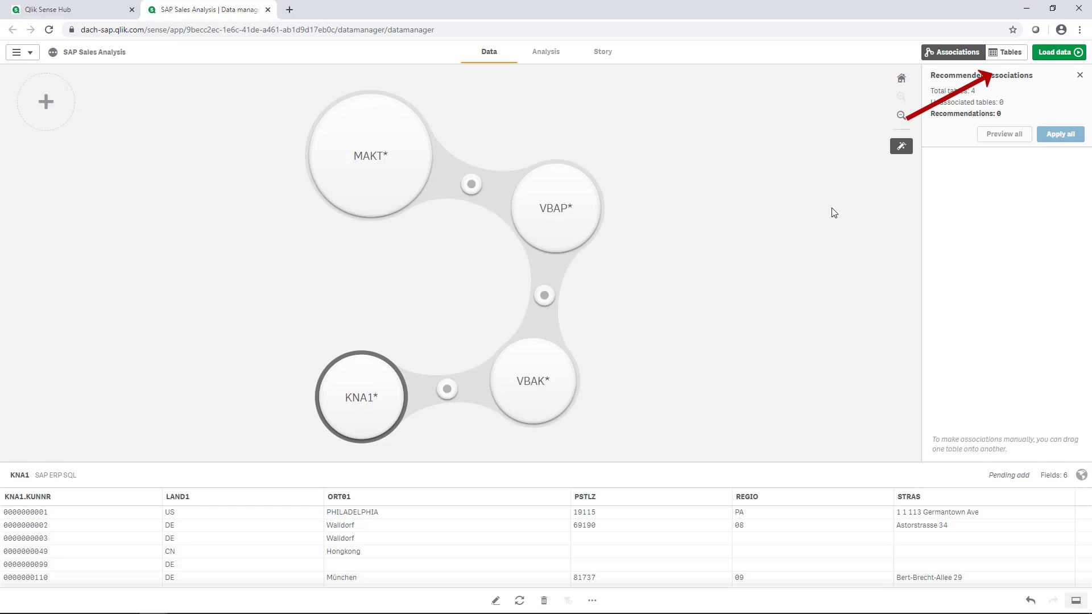
mouse_move(826, 220)
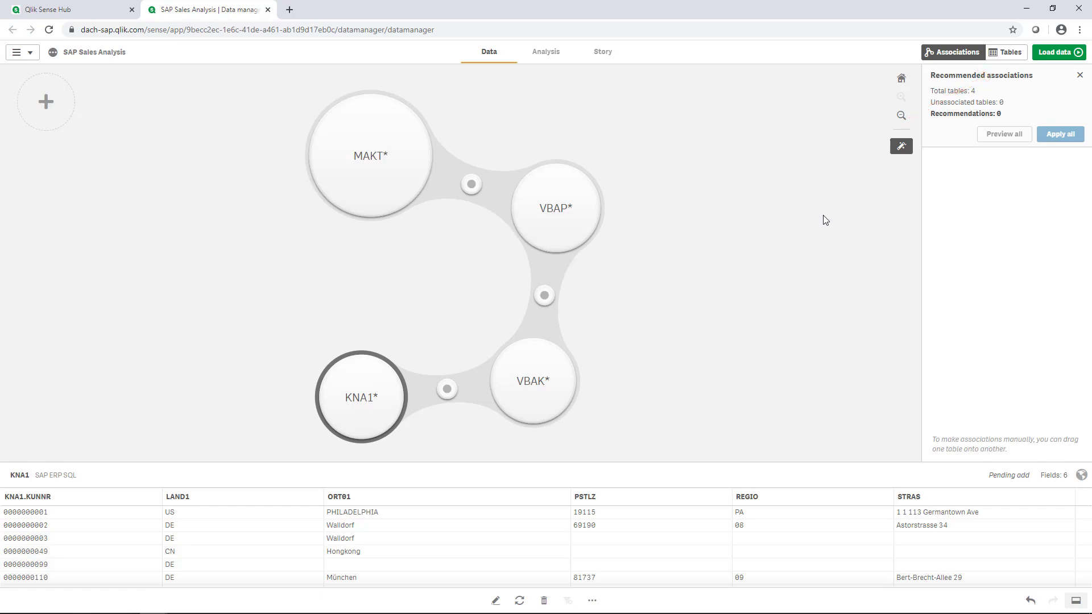
mouse_move(1069, 58)
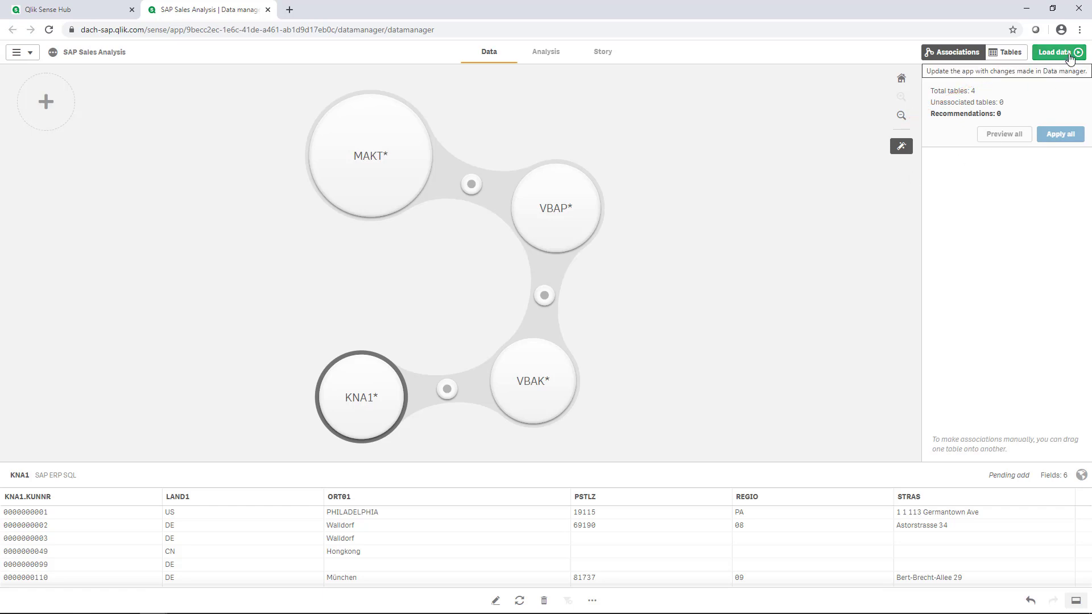
Load the associated tables so the data load completes successfully.
left_click(1053, 51)
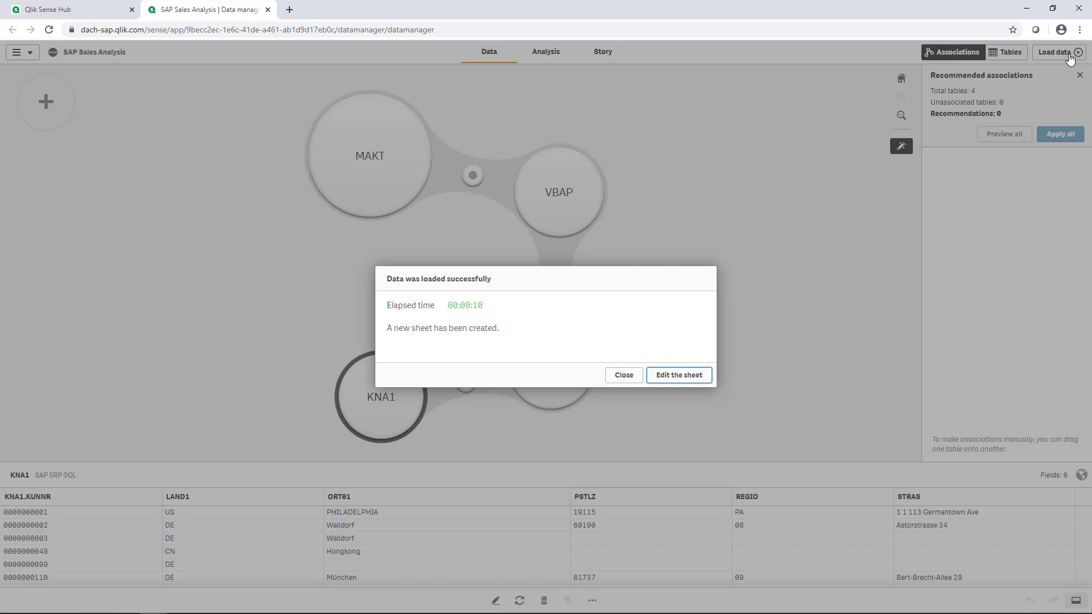
mouse_move(658, 152)
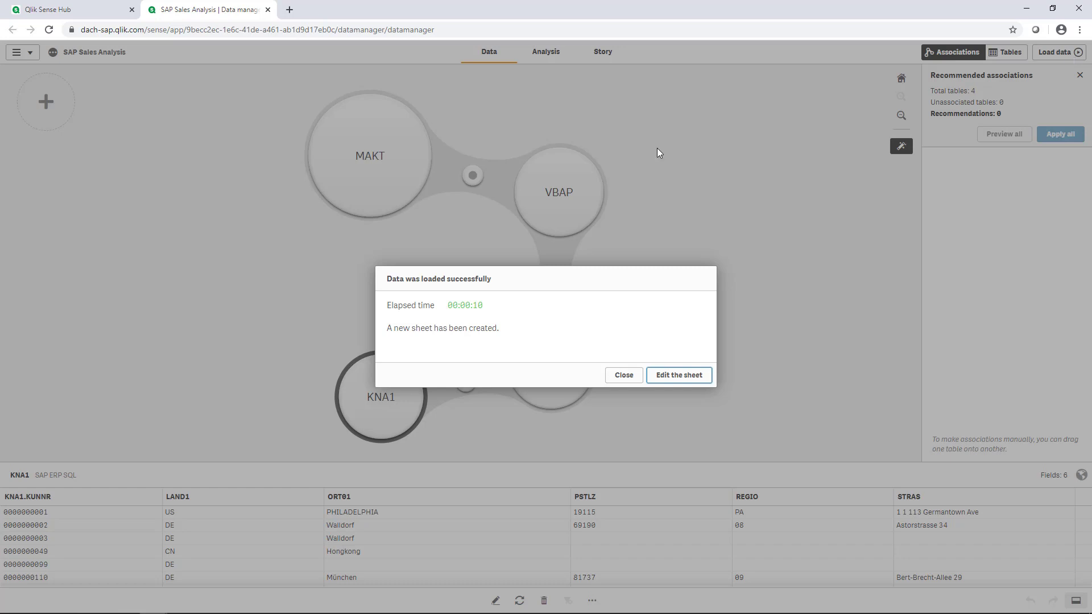
mouse_move(685, 381)
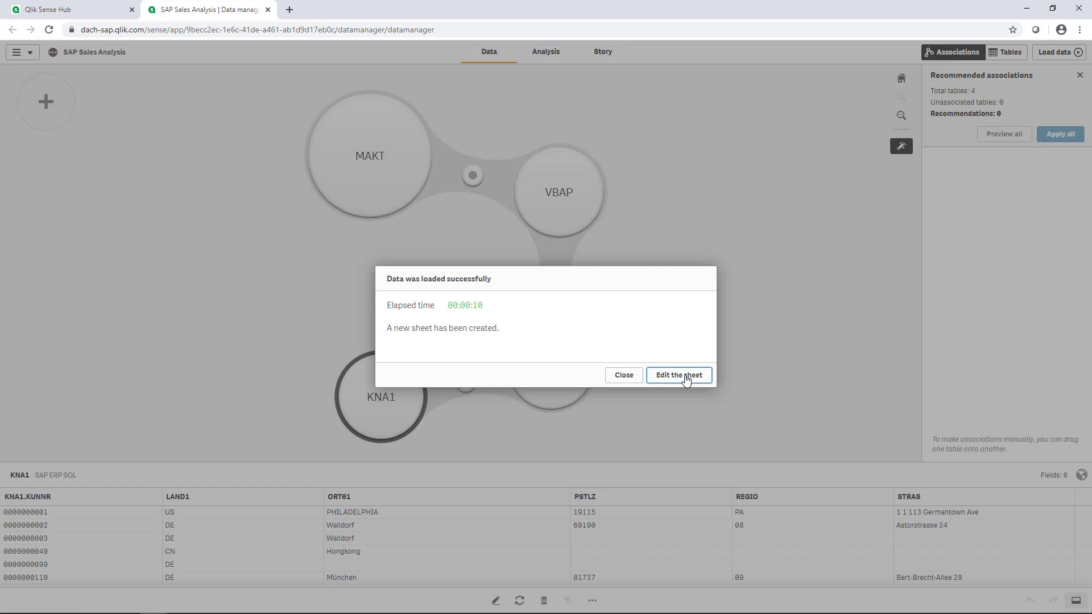
Edit the new sheet and drop the NETWR field onto it as a Sum(NETWR) KPI.
left_click(678, 374)
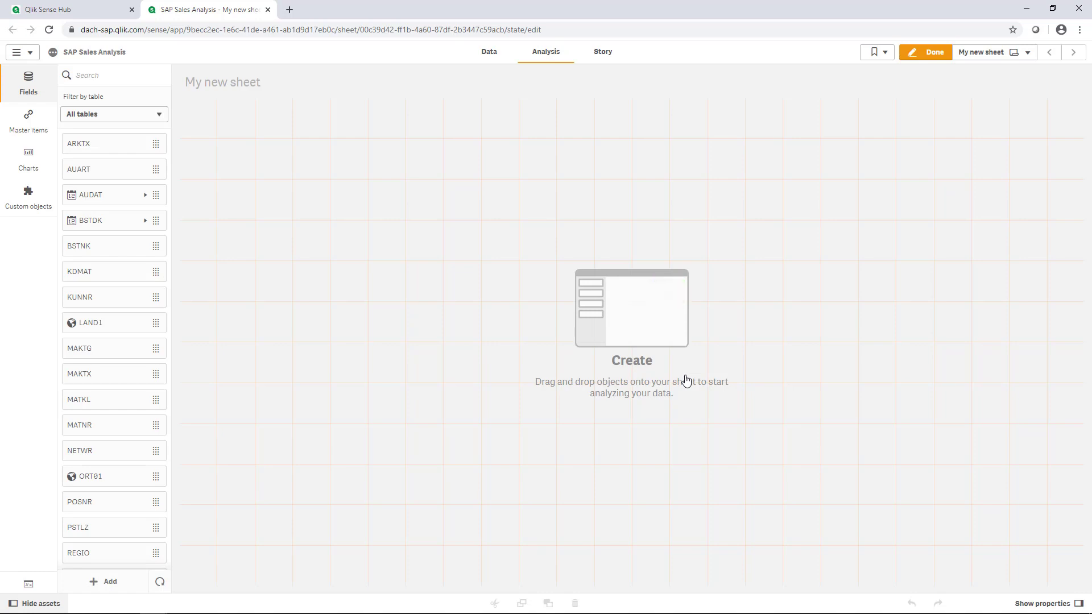
left_click(1043, 604)
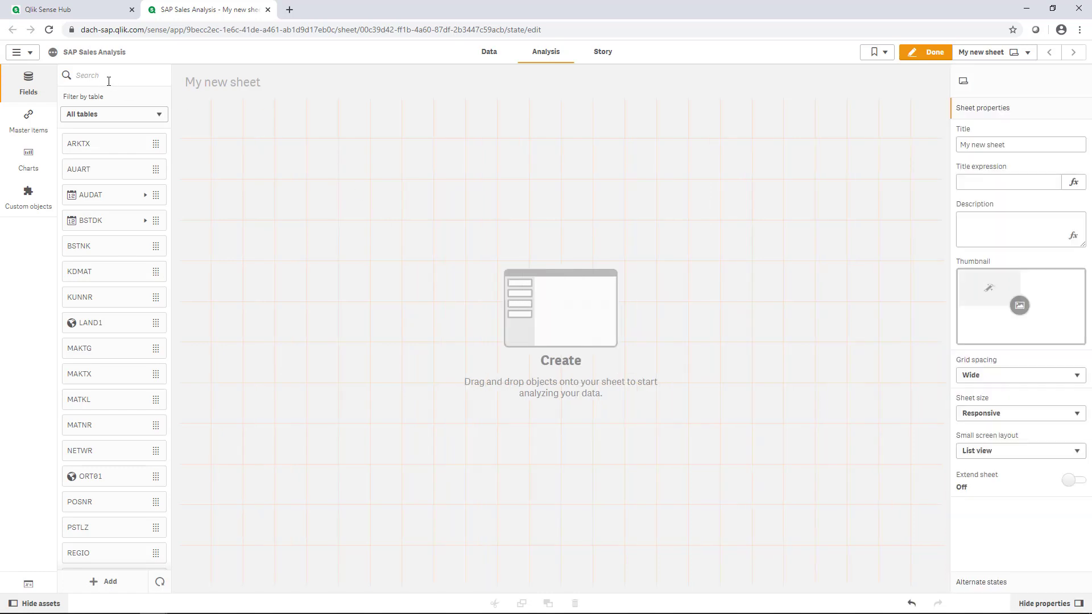
mouse_move(529, 300)
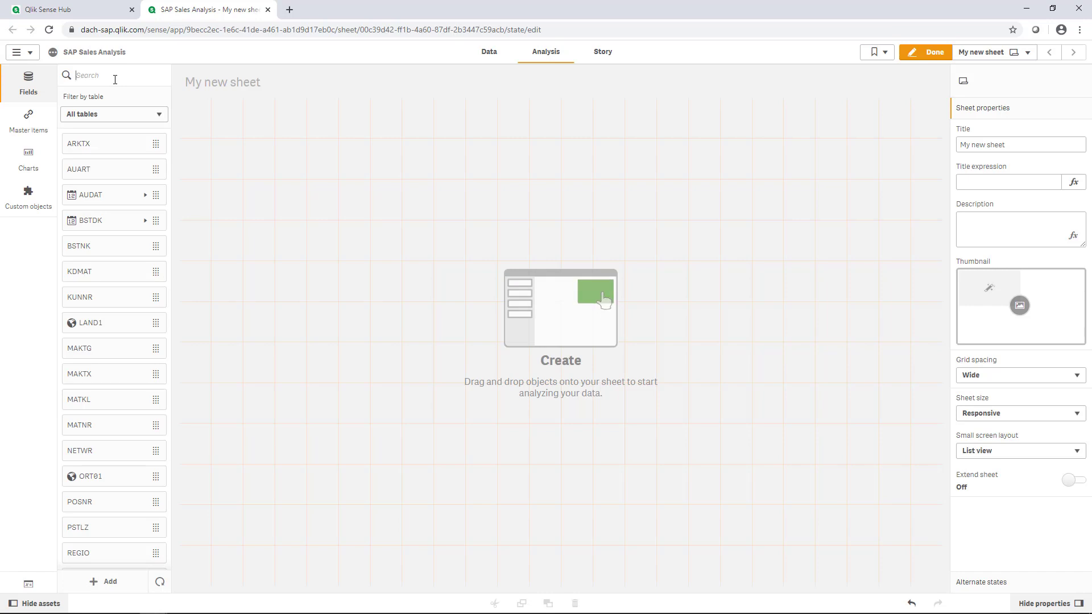
type("NE")
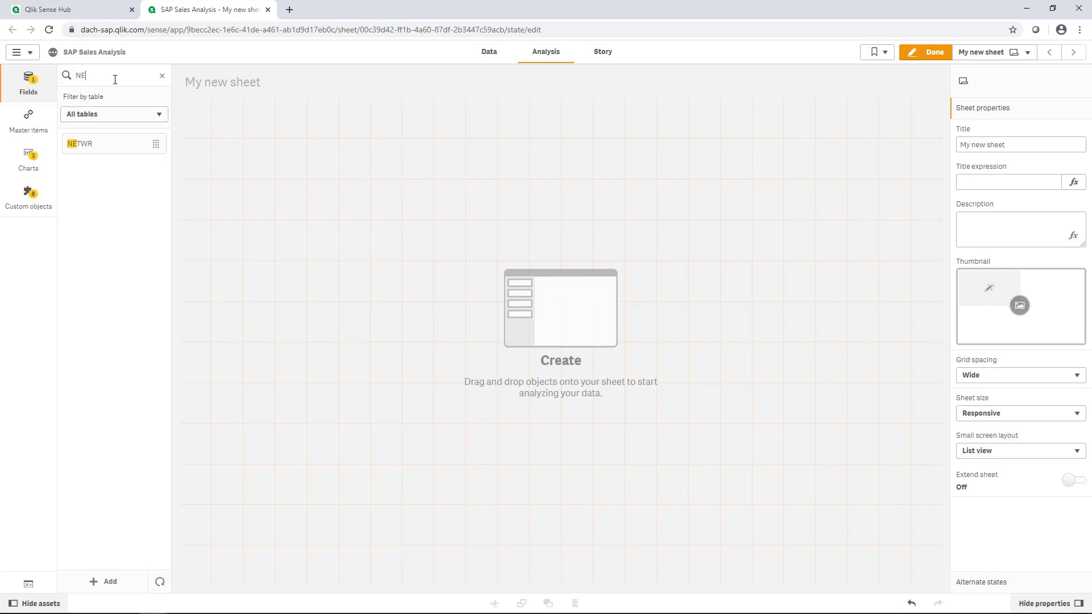
type("TWR")
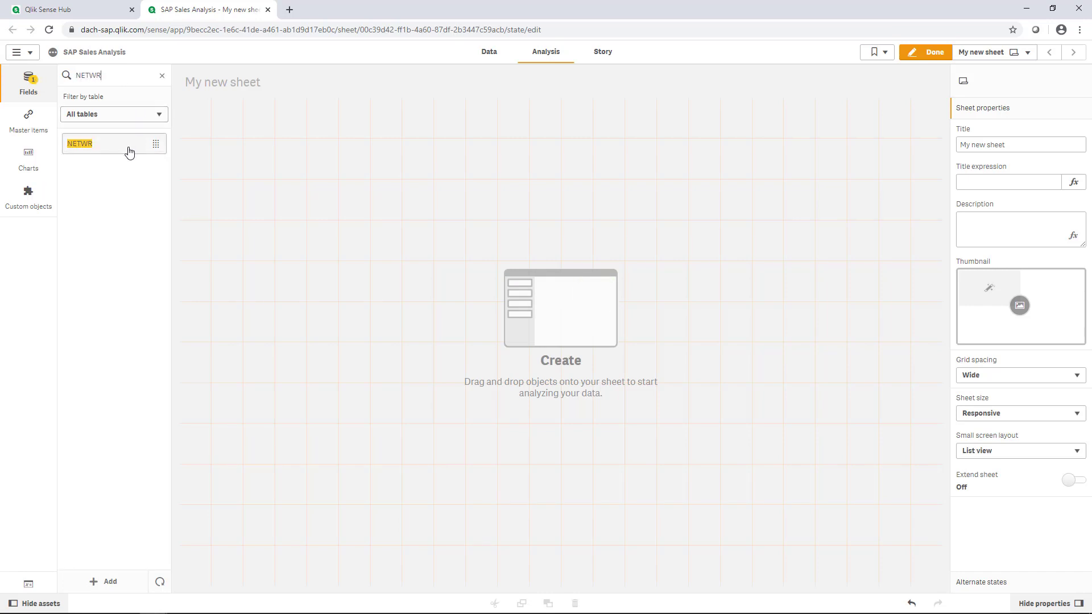
left_click_drag(80, 143, 368, 216)
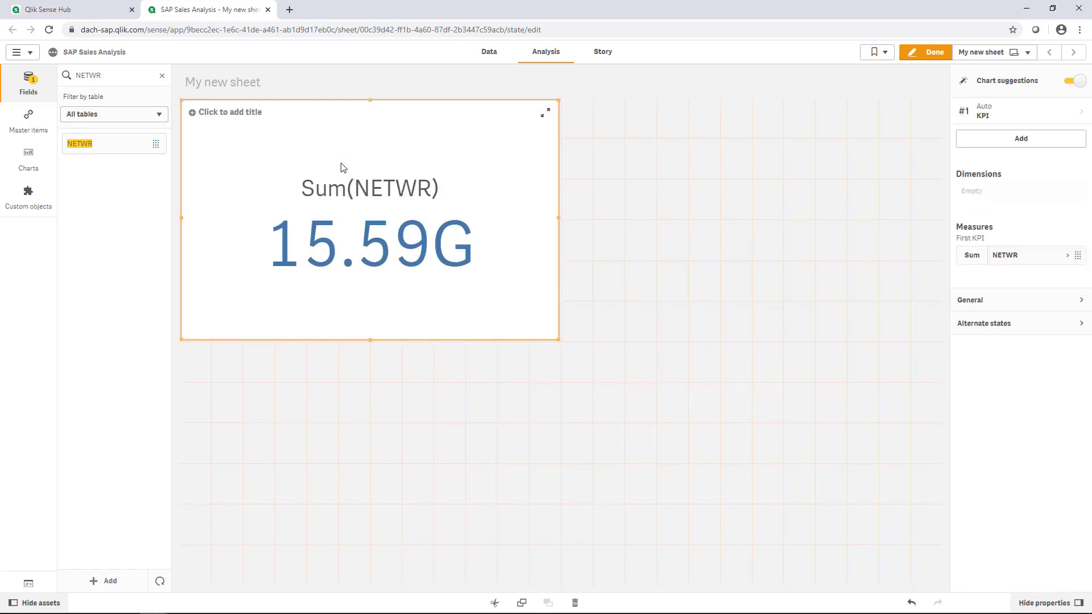
triple_click(91, 75)
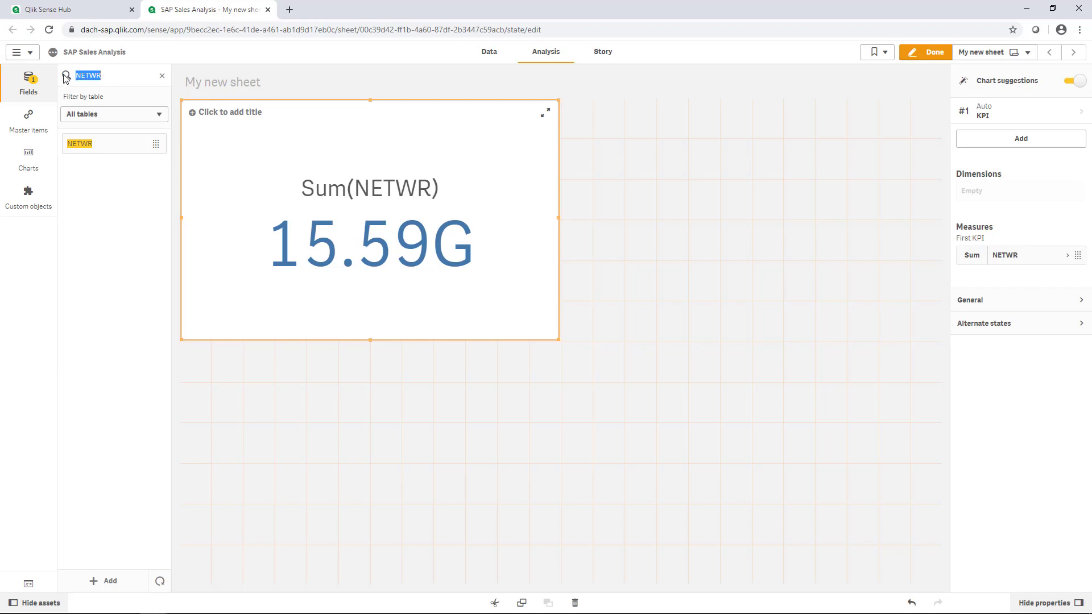
Add AUDAT.Quarter as a dimension and title the chart 'Sales by Quarter'.
type("quarter")
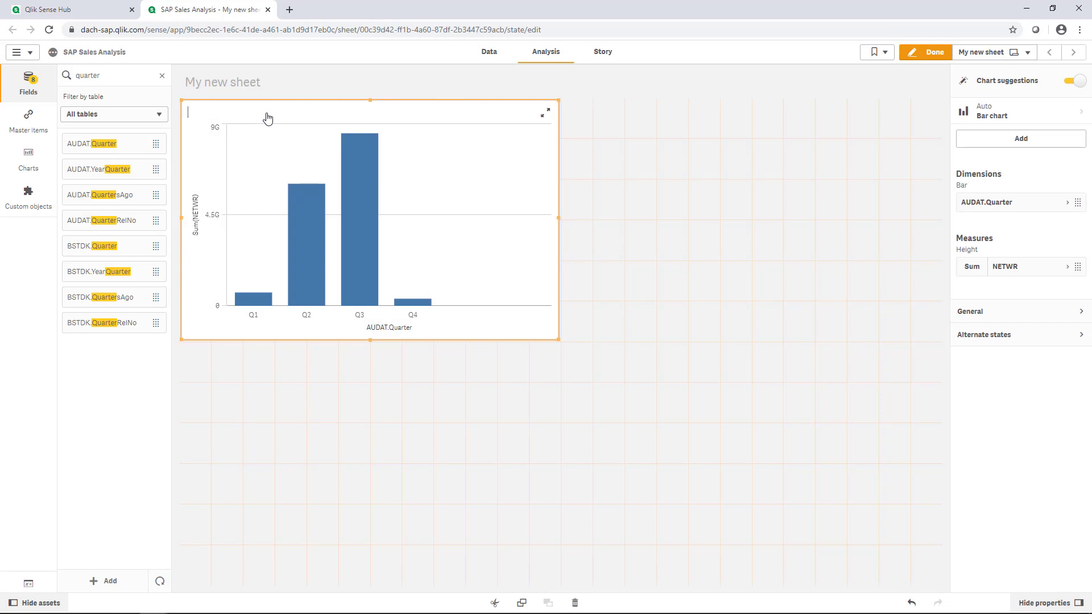
type("Sales by Quarter")
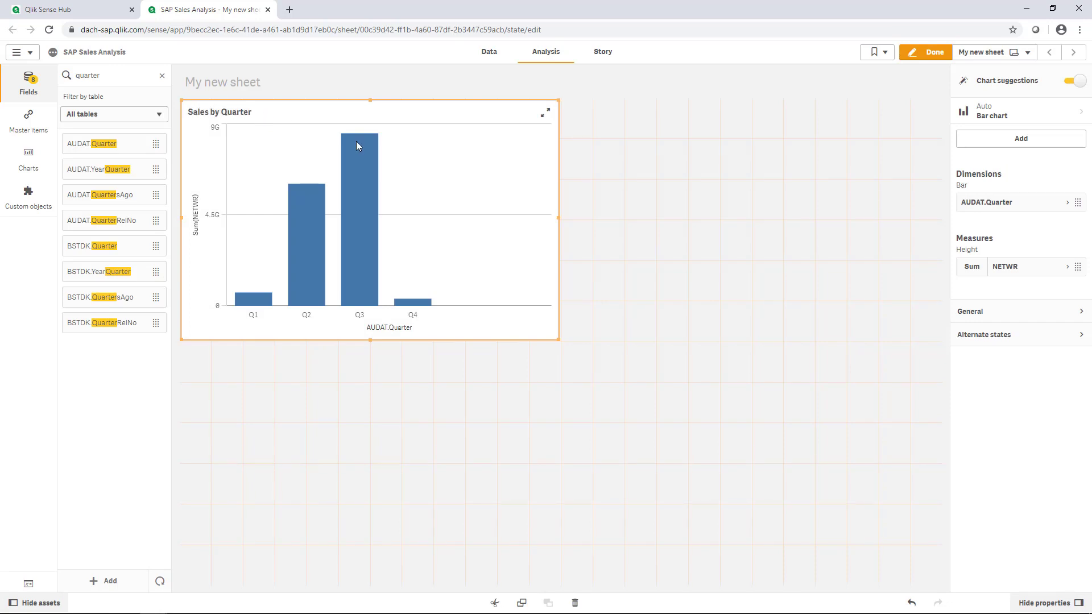
left_click(218, 111)
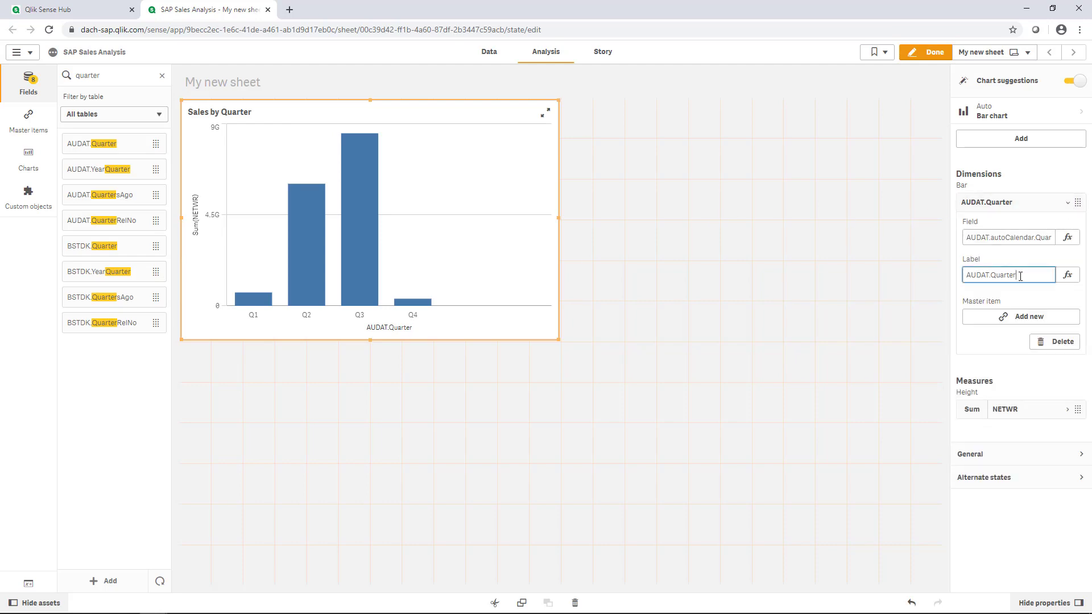
Label the dimension 'Quarter' and the measure 'Sales'.
type("Quarter")
type("S")
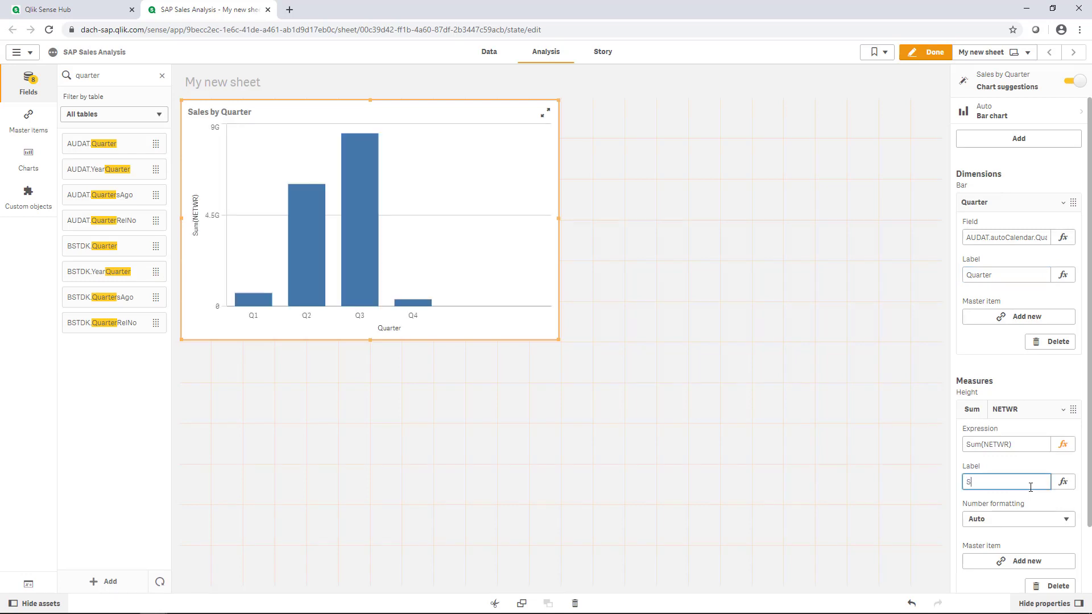
type("ales")
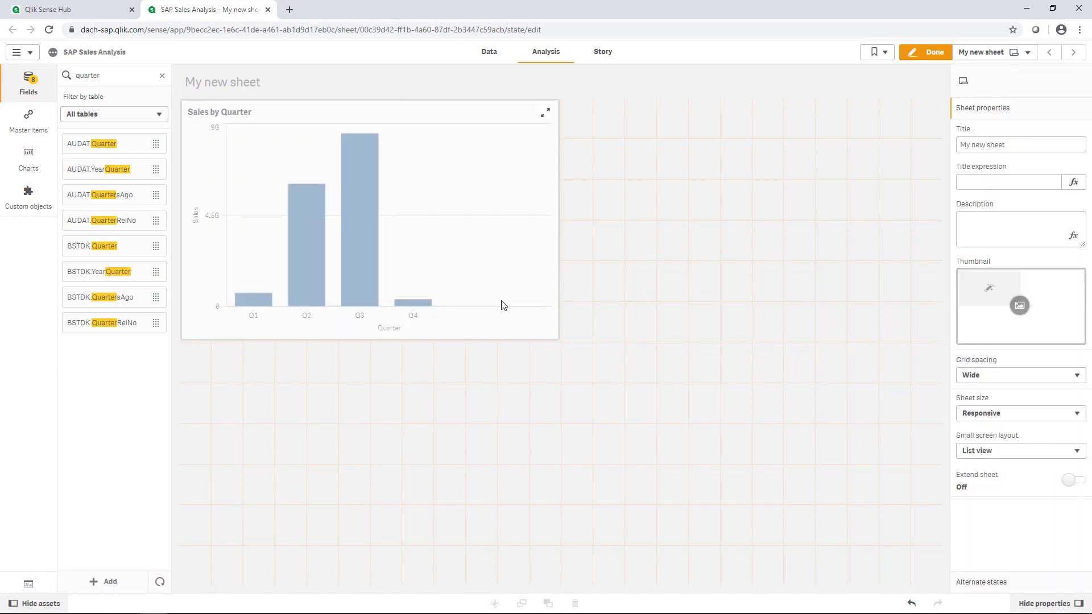
left_click(368, 219)
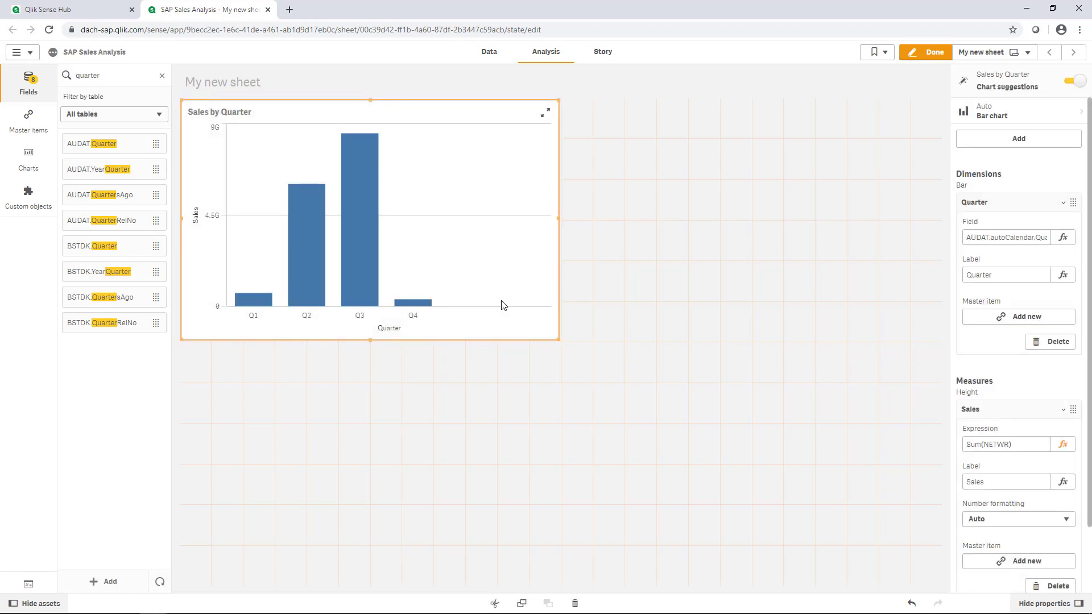